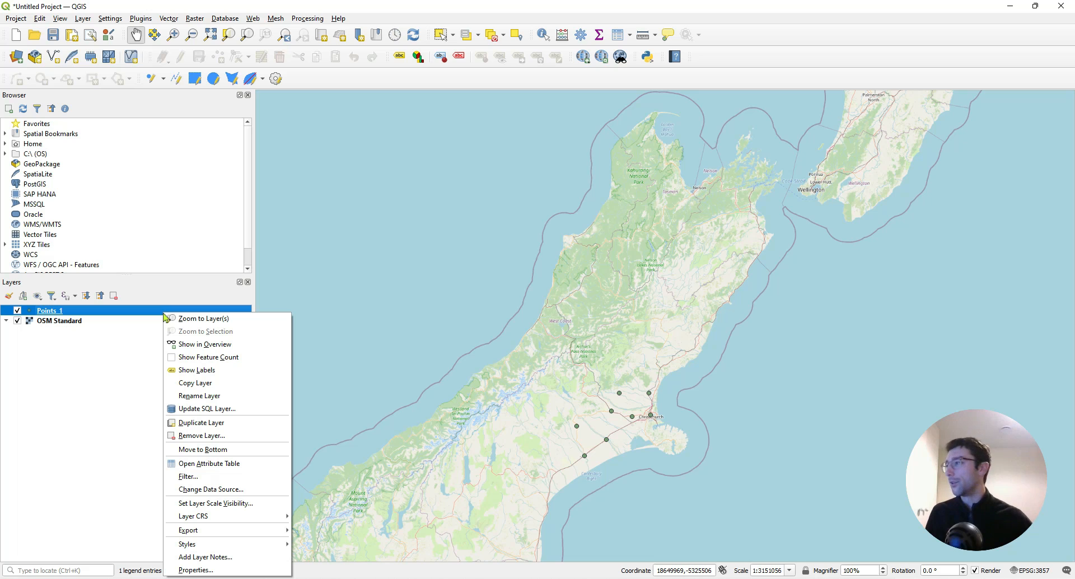
Remove the Points_1 layer and confirm, leaving only the OSM Standard basemap
{"action": "left_click", "coordinate": [203, 434]}
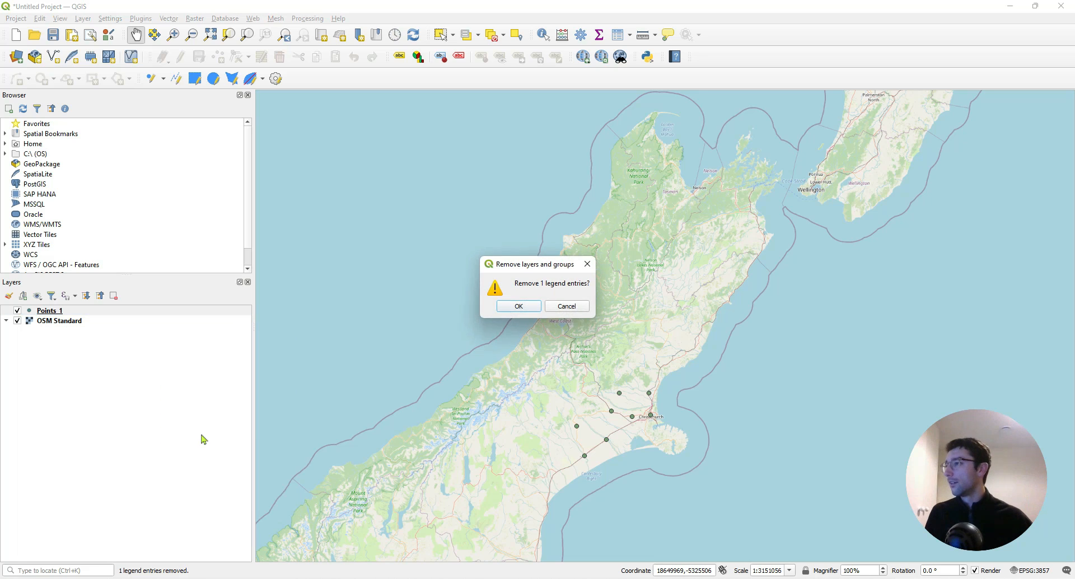
{"action": "left_click", "coordinate": [517, 306]}
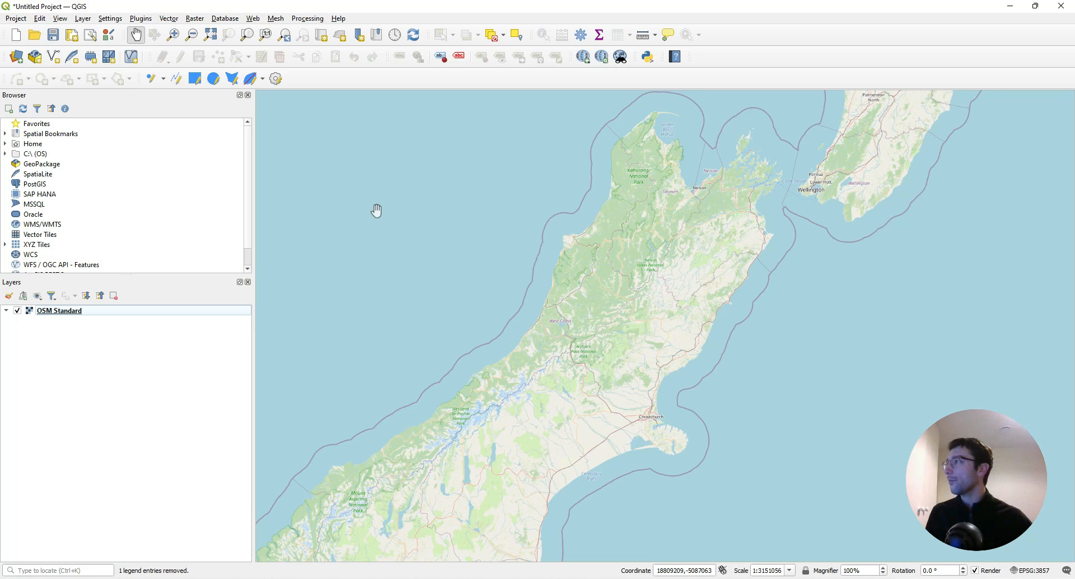
{"action": "mouse_move", "coordinate": [315, 166]}
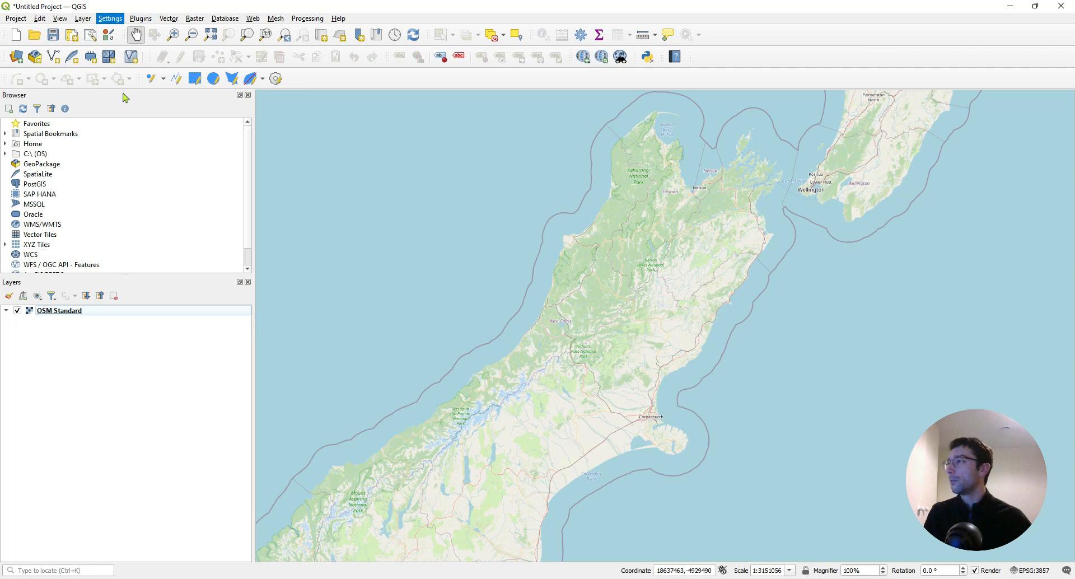
Delete the AZURE_STORAGE_CONNECTION_STRING custom environment variable in Options > System
{"action": "left_click", "coordinate": [110, 18]}
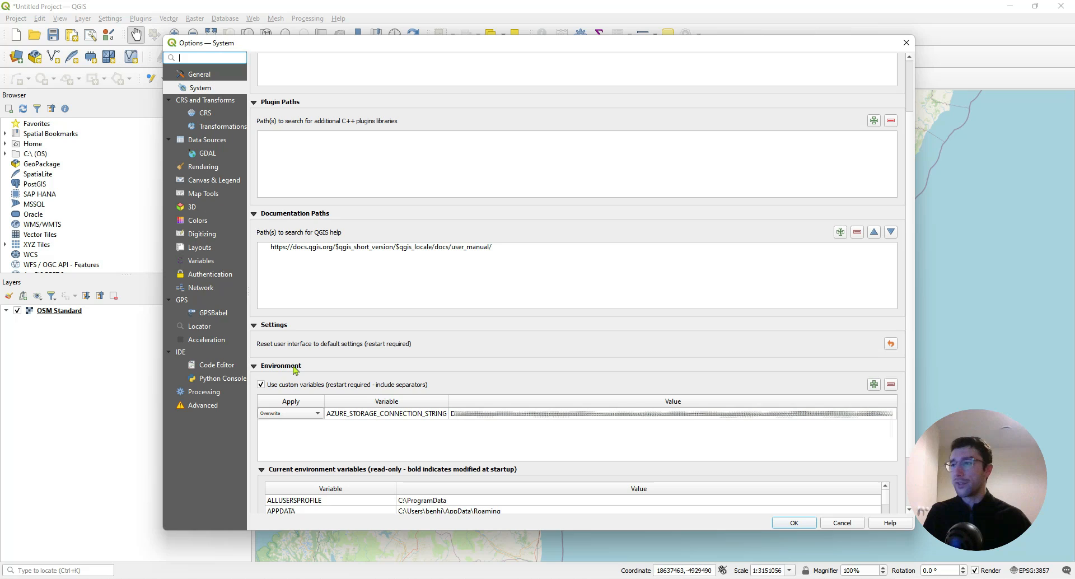
{"action": "mouse_move", "coordinate": [209, 87]}
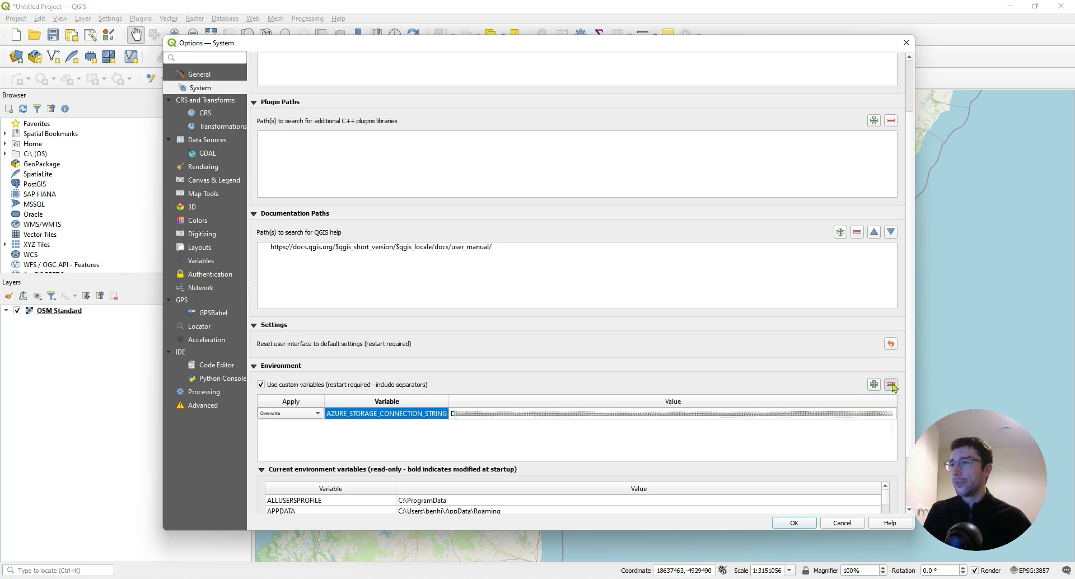
{"action": "left_click", "coordinate": [890, 384]}
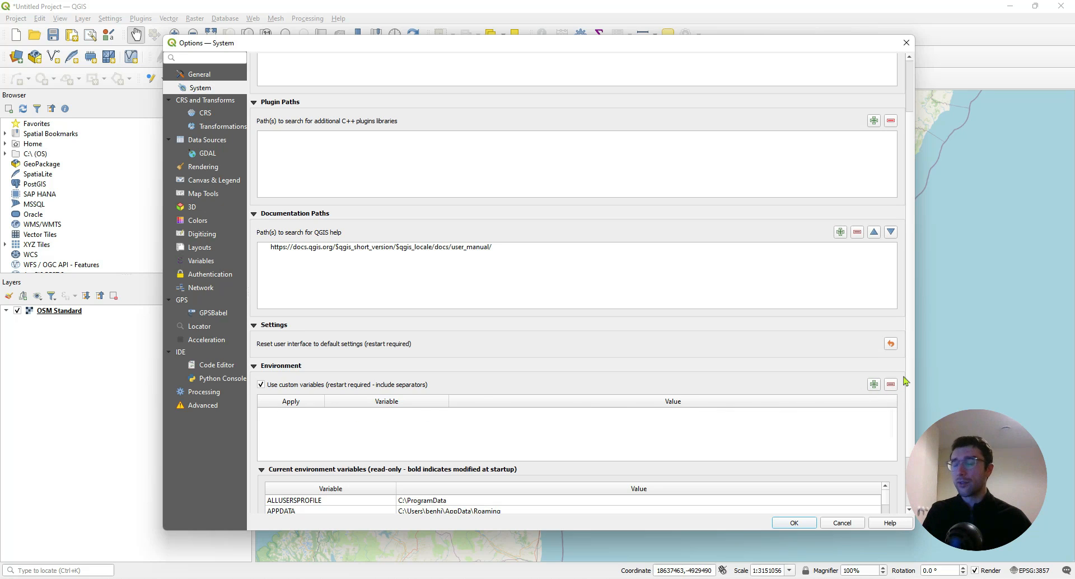
{"action": "mouse_move", "coordinate": [401, 416]}
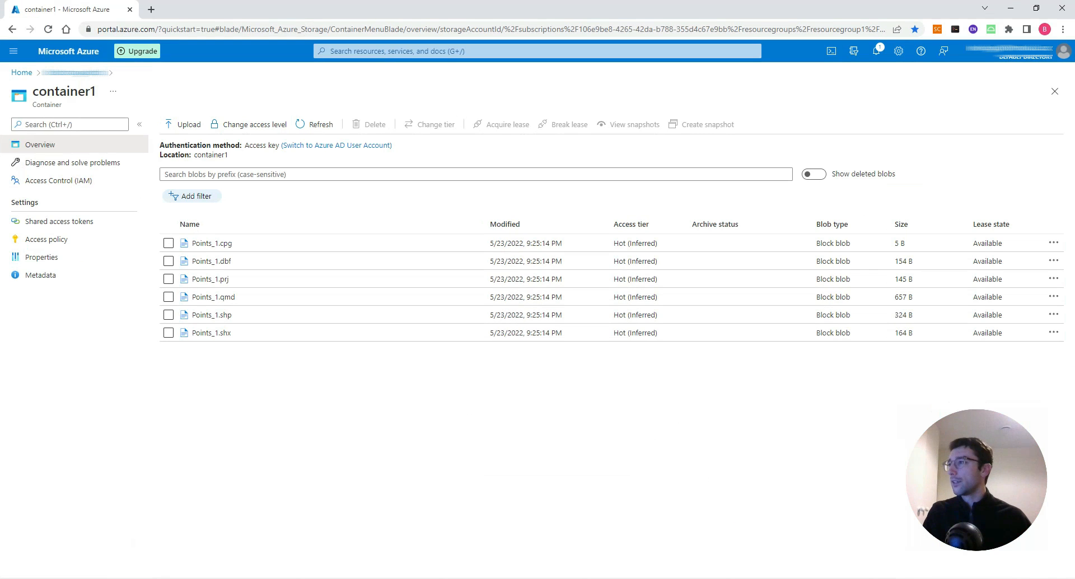
{"action": "mouse_move", "coordinate": [343, 264]}
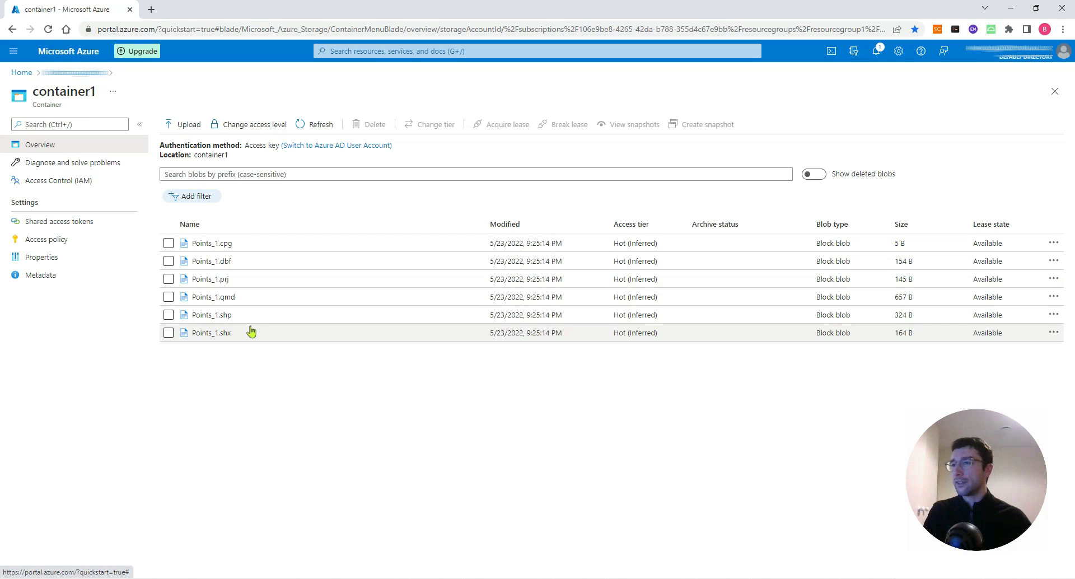
{"action": "mouse_move", "coordinate": [252, 261]}
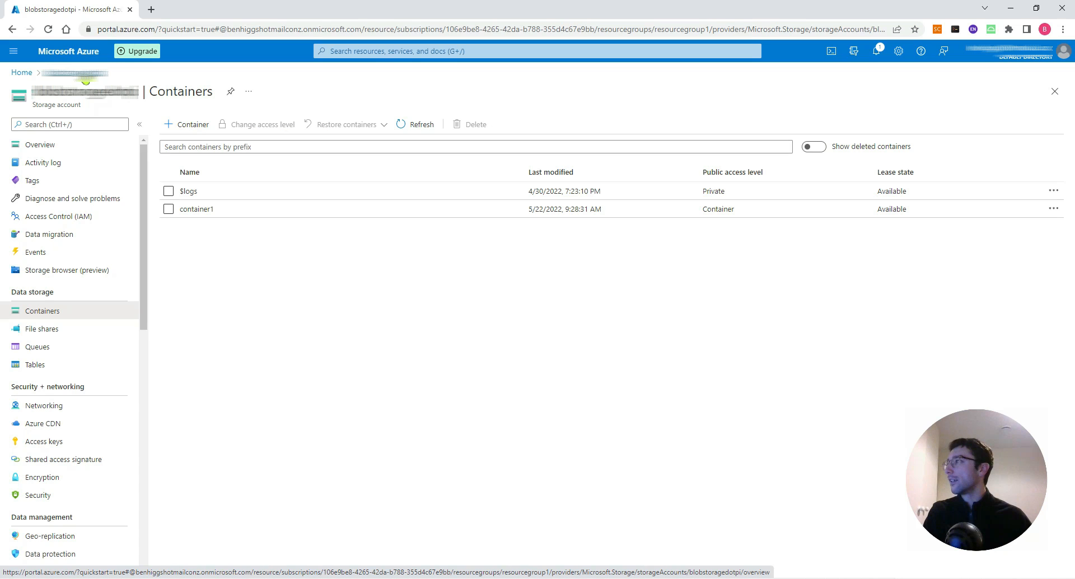
{"action": "mouse_move", "coordinate": [82, 131]}
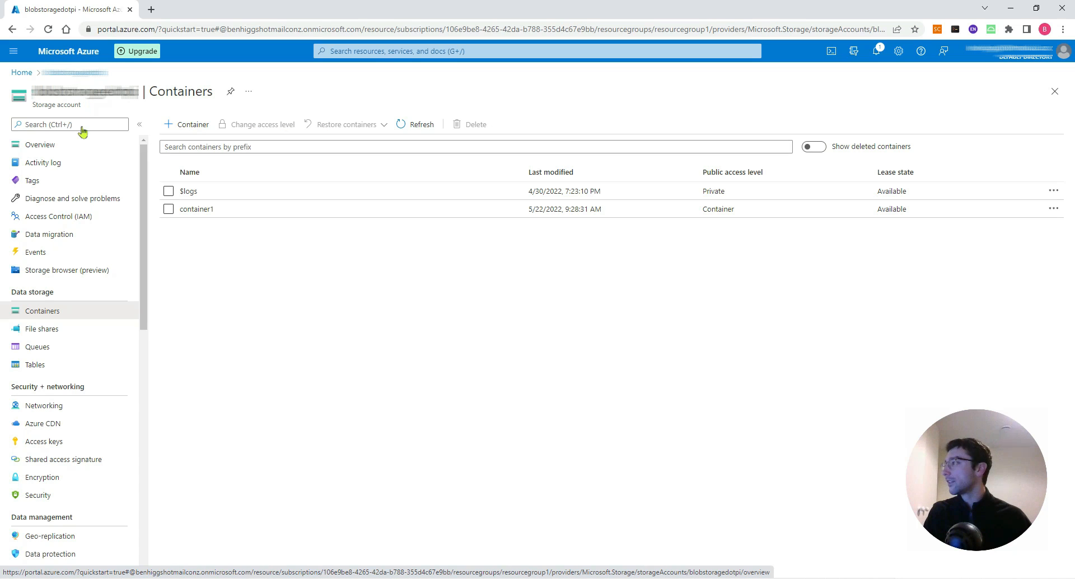
Show the storage account's access keys and connection strings in plain form
{"action": "left_click", "coordinate": [43, 441]}
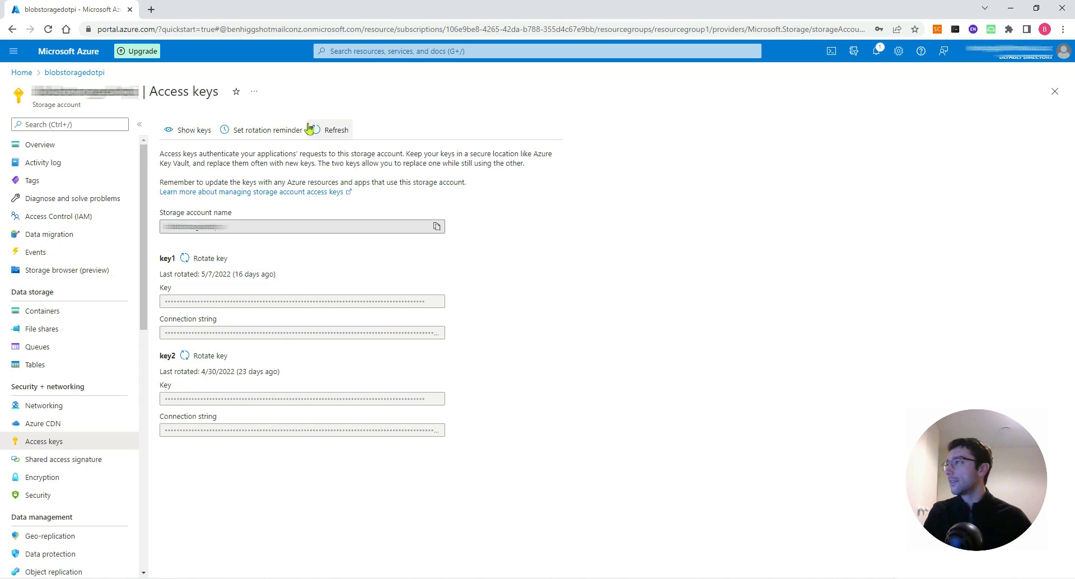
{"action": "mouse_move", "coordinate": [175, 330]}
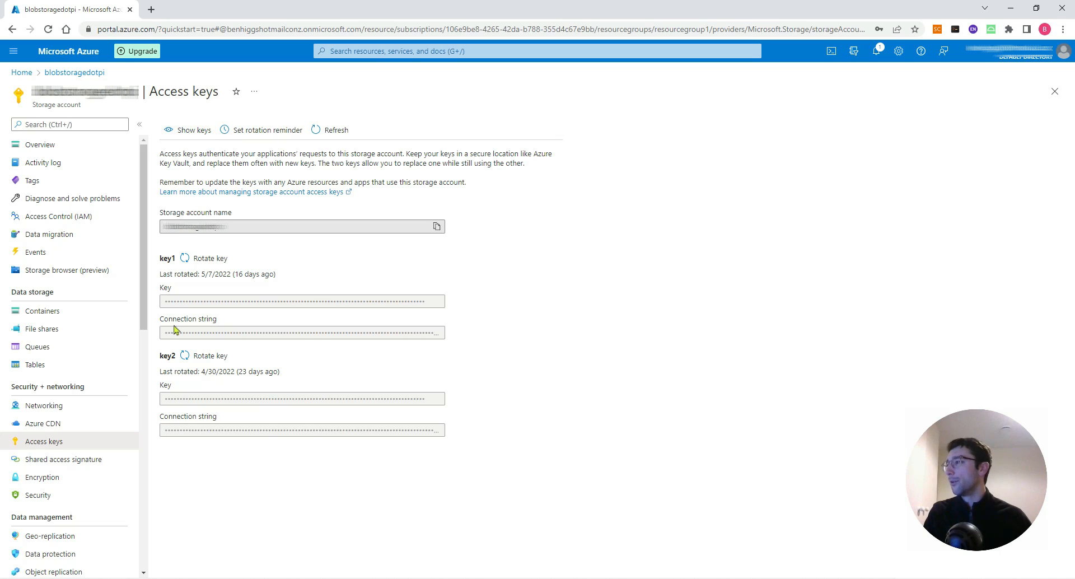
{"action": "mouse_move", "coordinate": [242, 331]}
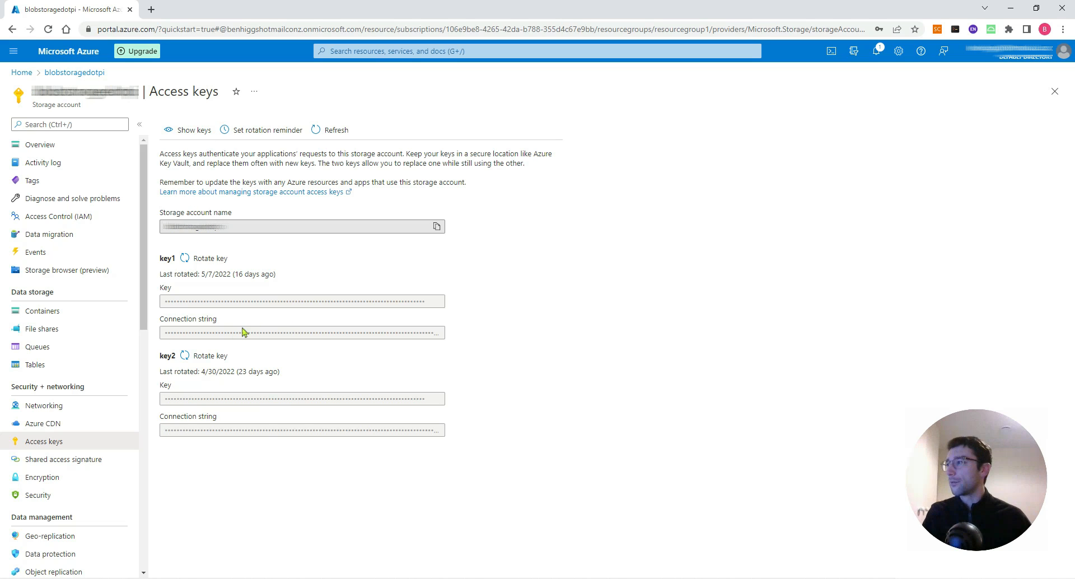
{"action": "mouse_move", "coordinate": [248, 336]}
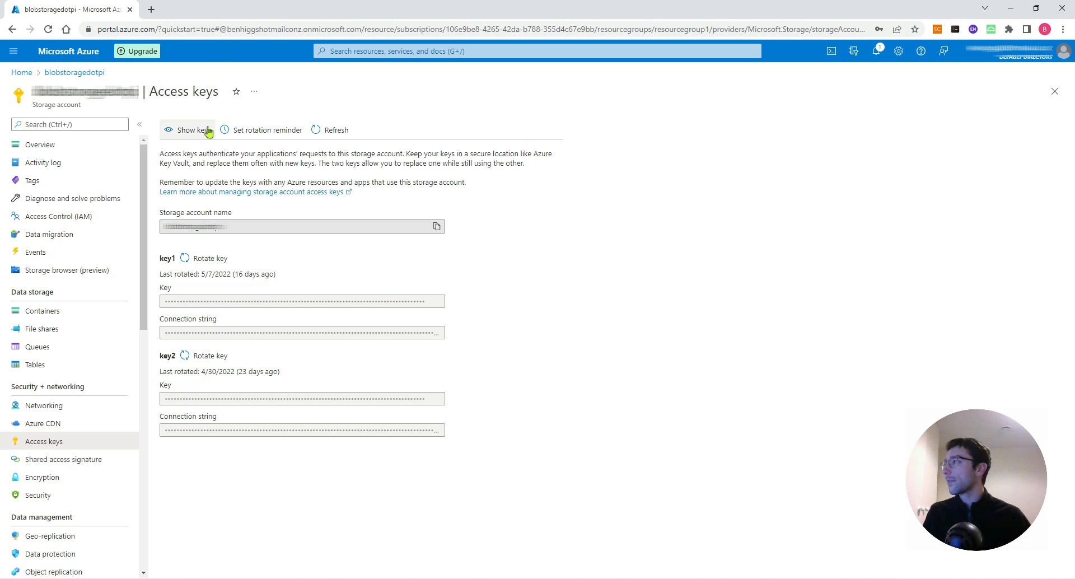
{"action": "left_click", "coordinate": [192, 130]}
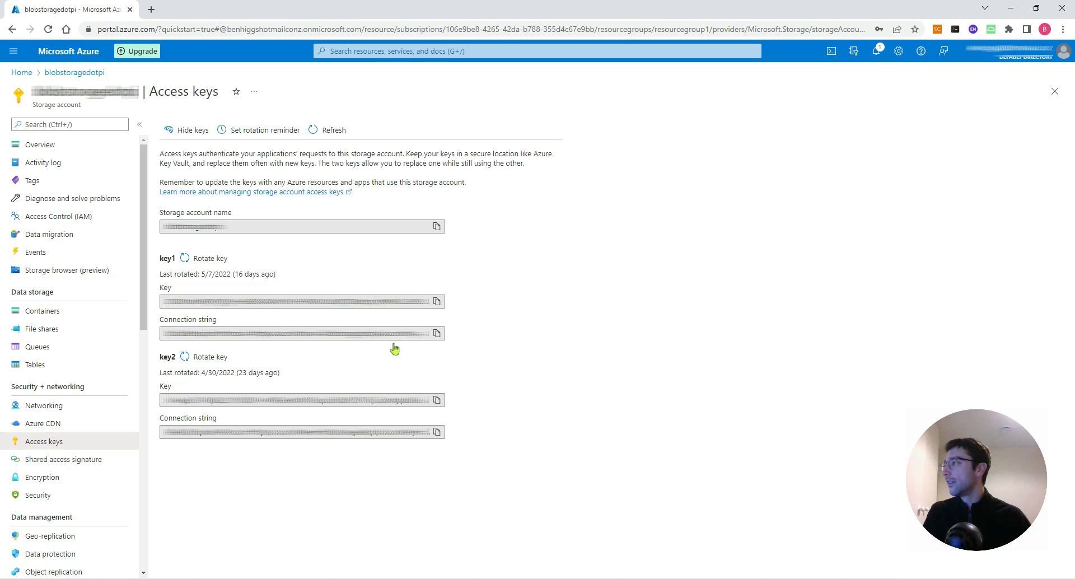
{"action": "mouse_move", "coordinate": [438, 335]}
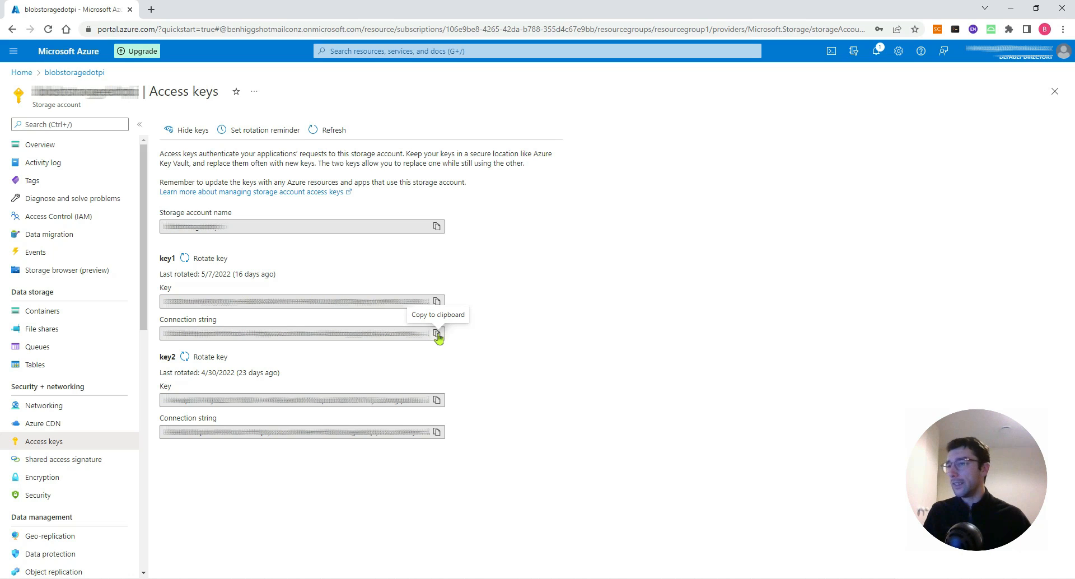
Launch Notepad, paste the connection string and select part of it to copy
{"action": "key", "text": "Super"}
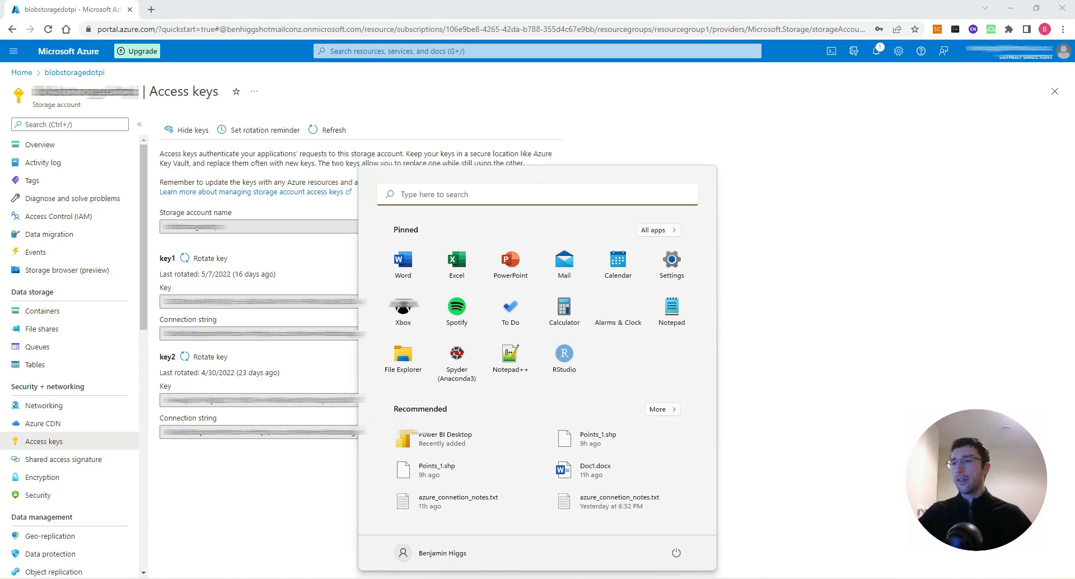
{"action": "type", "text": "notepad"}
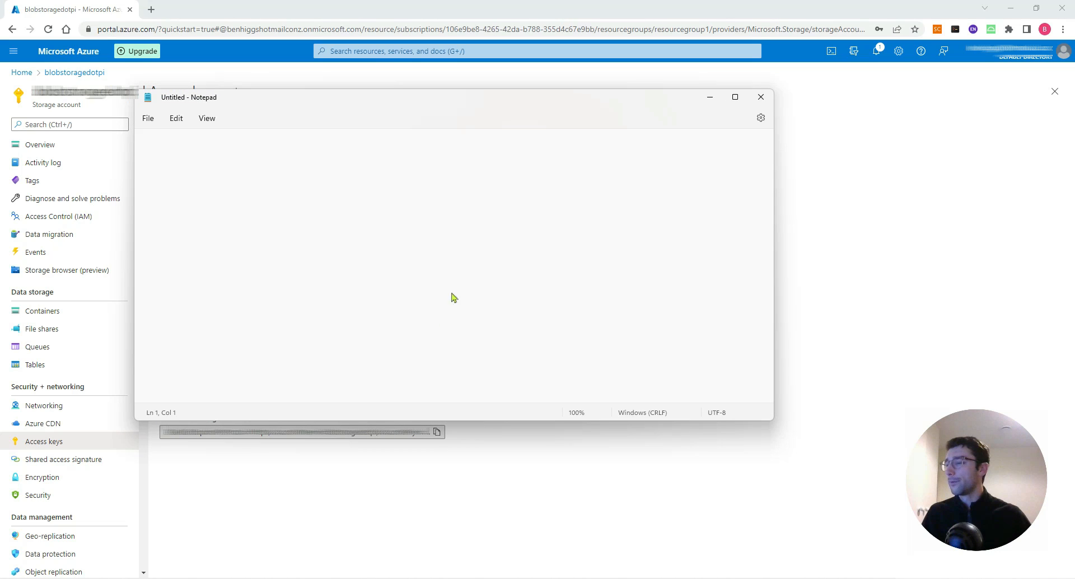
{"action": "left_click_drag", "start_coordinate": [452, 96], "coordinate": [554, 106]}
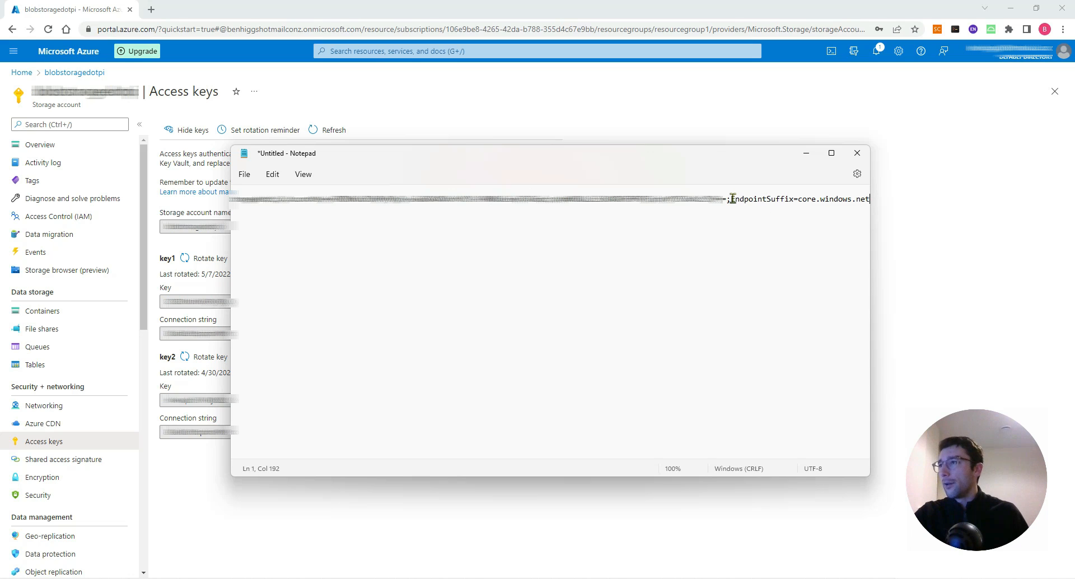
{"action": "left_click", "coordinate": [191, 130]}
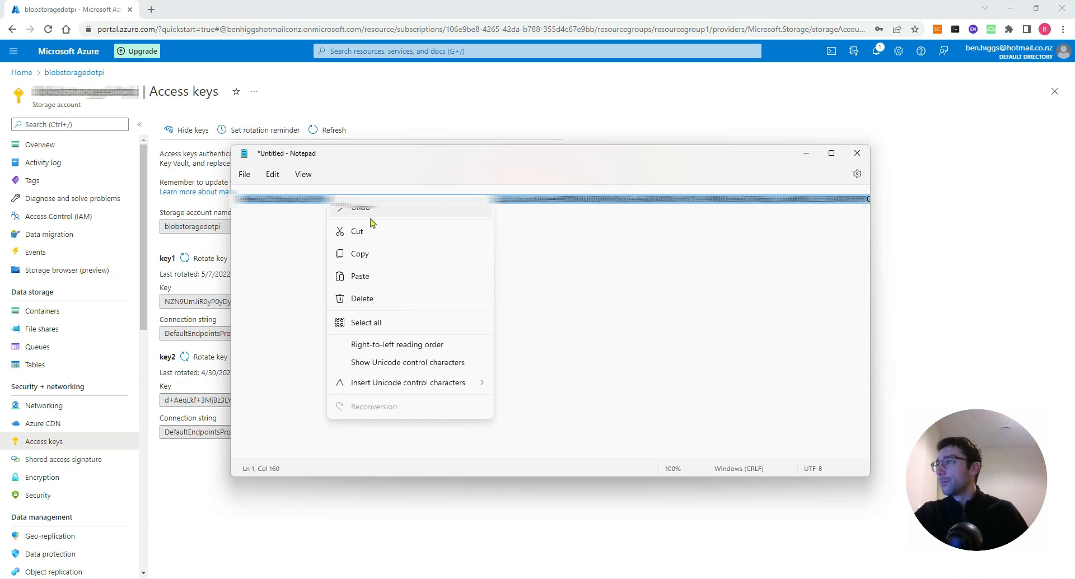
{"action": "mouse_move", "coordinate": [371, 257]}
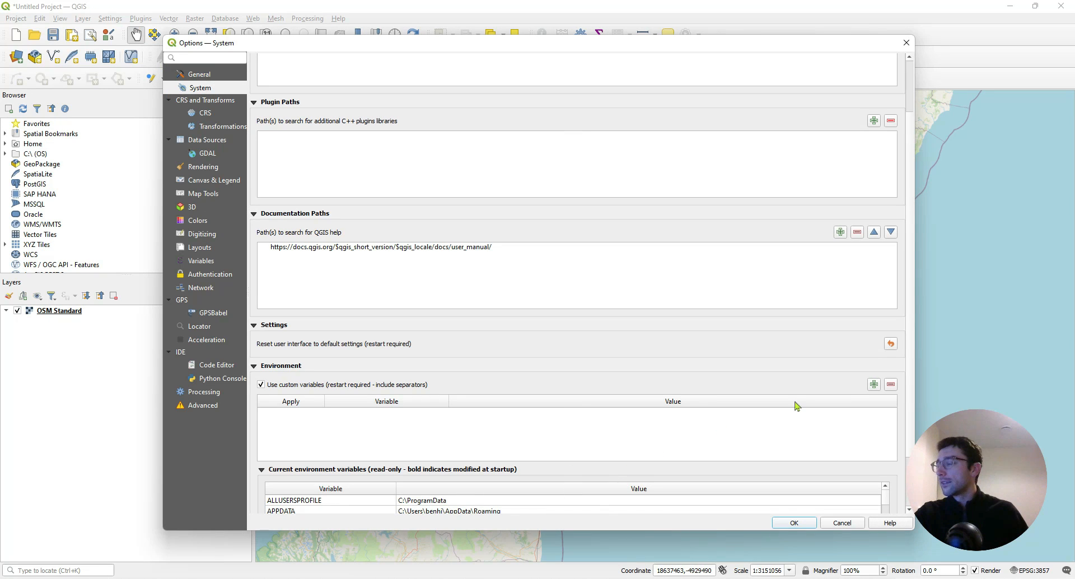
Add custom environment variable AZURE_STORAGE_ACCESS_KEY with the copied key and save the options
{"action": "left_click", "coordinate": [873, 384]}
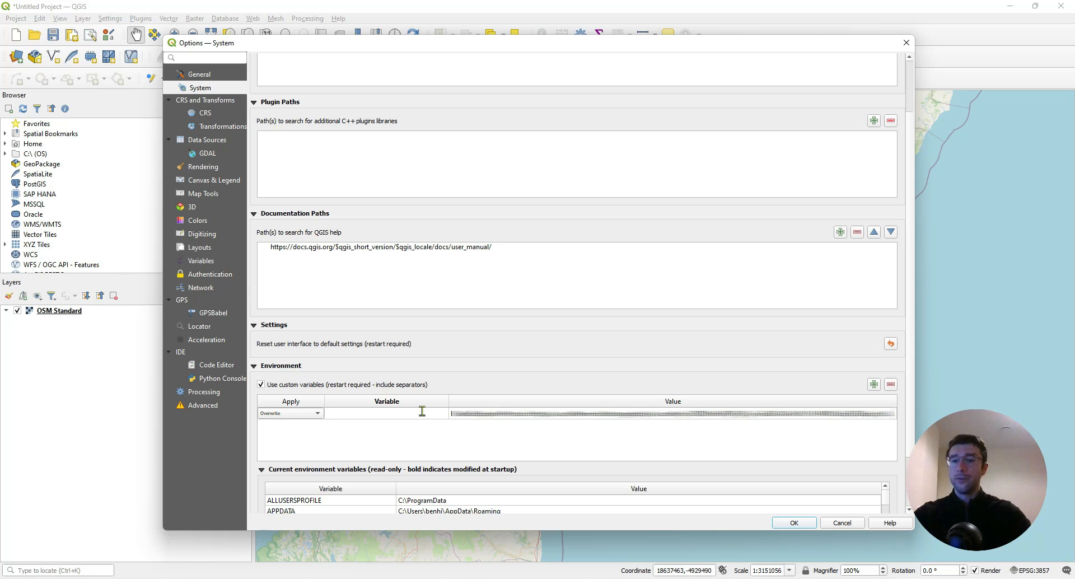
{"action": "type", "text": "A"}
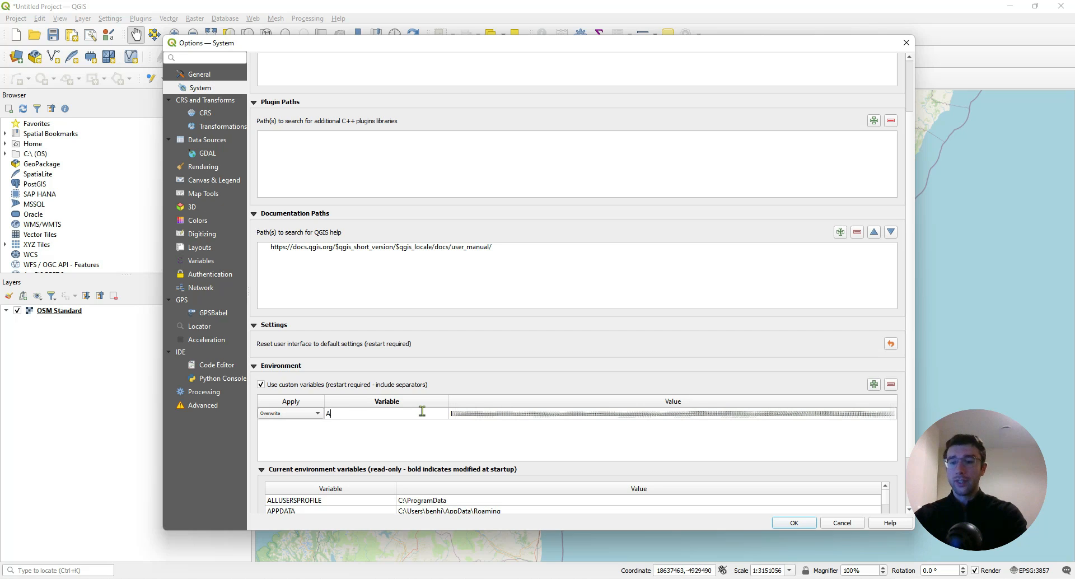
{"action": "type", "text": "ZURE_"}
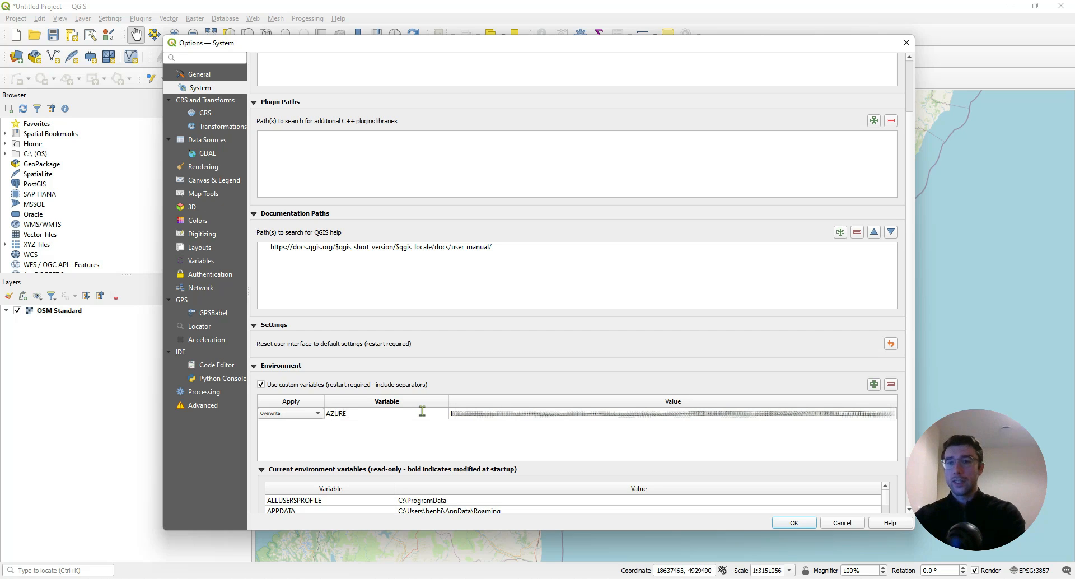
{"action": "type", "text": "S"}
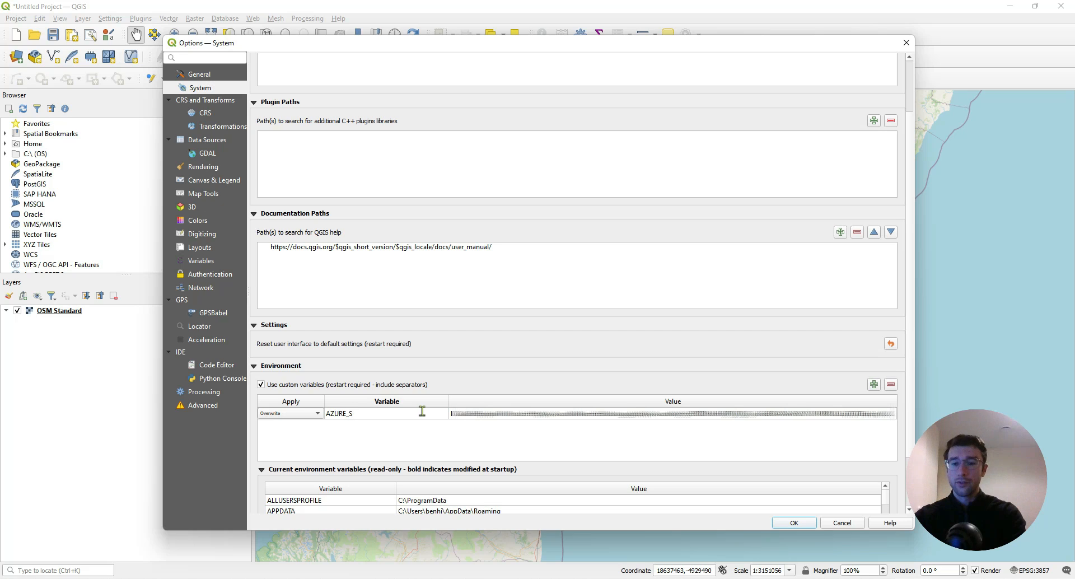
{"action": "type", "text": "TORAGE_ACC"}
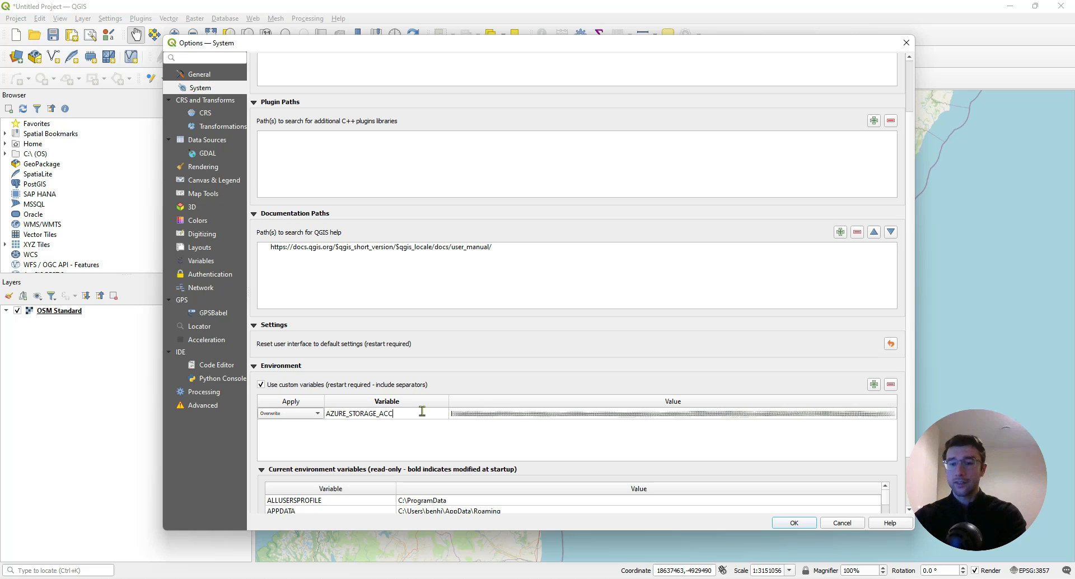
{"action": "type", "text": "ESS_"}
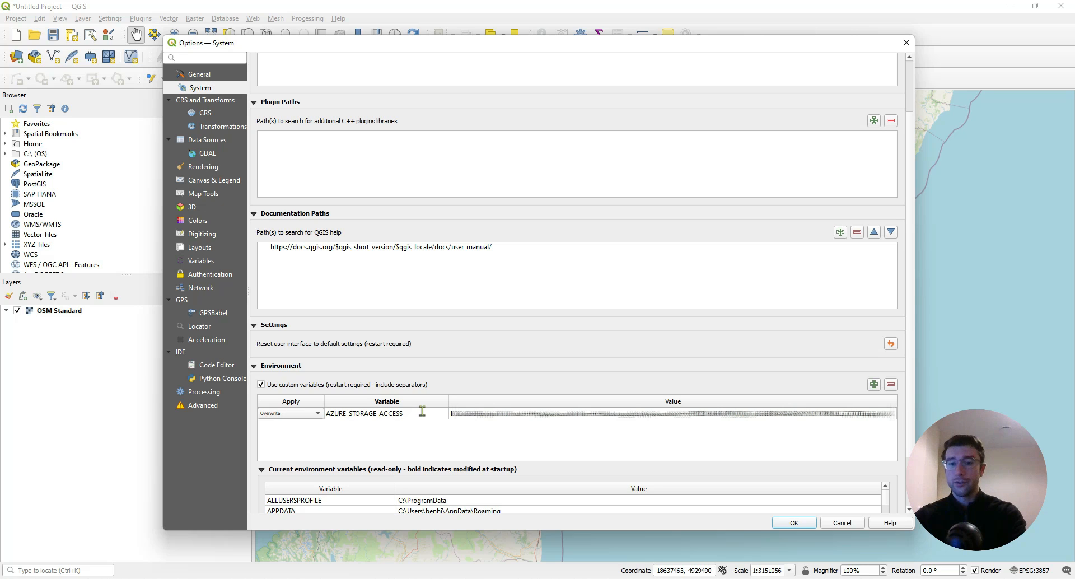
{"action": "type", "text": "KEY"}
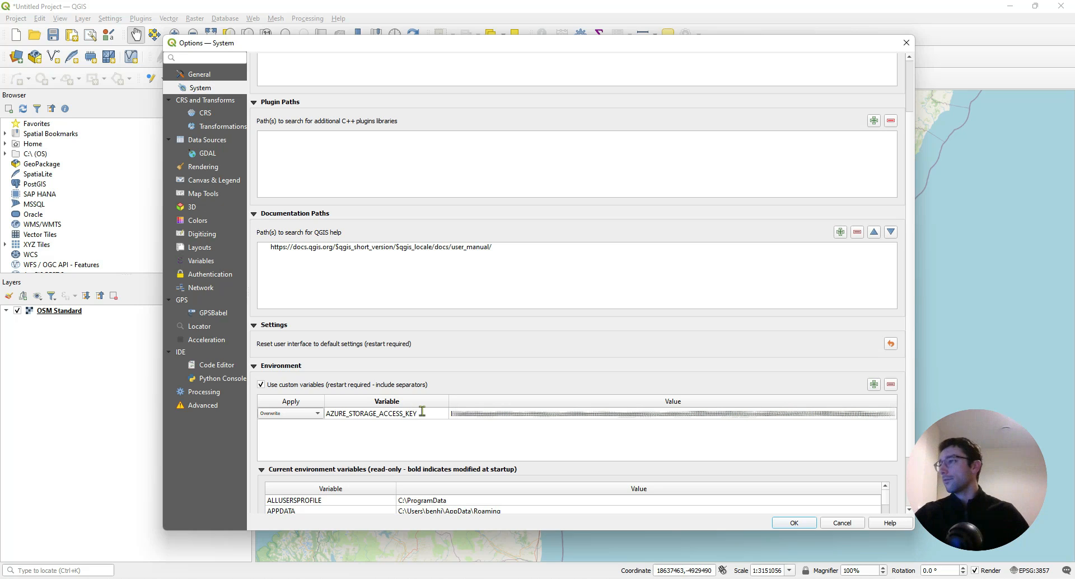
{"action": "left_click", "coordinate": [793, 522]}
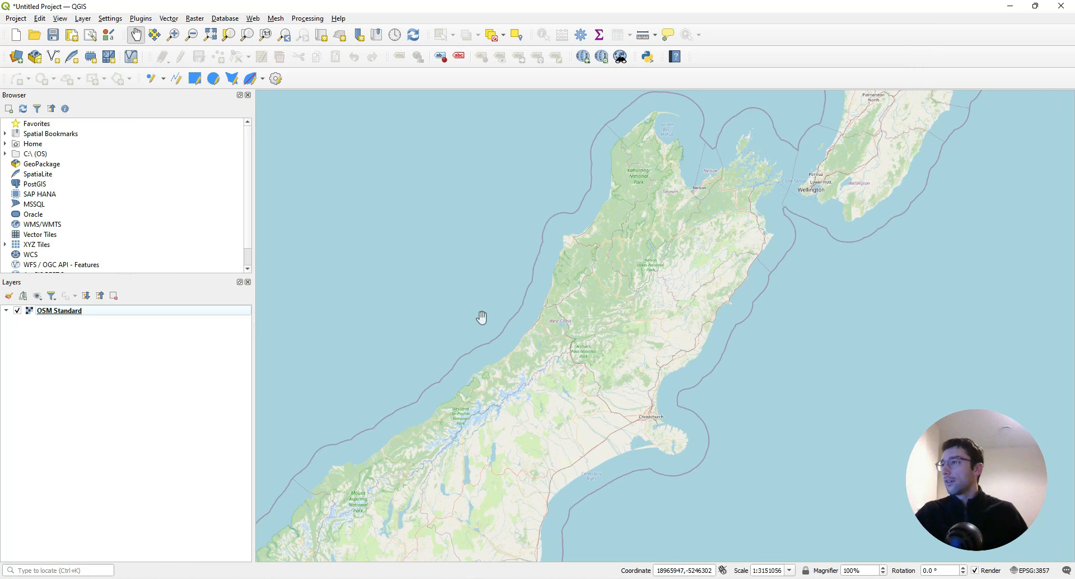
Pan the basemap so the South Island and Wellington shift up and to the right
{"action": "left_click_drag", "start_coordinate": [482, 317], "coordinate": [494, 315]}
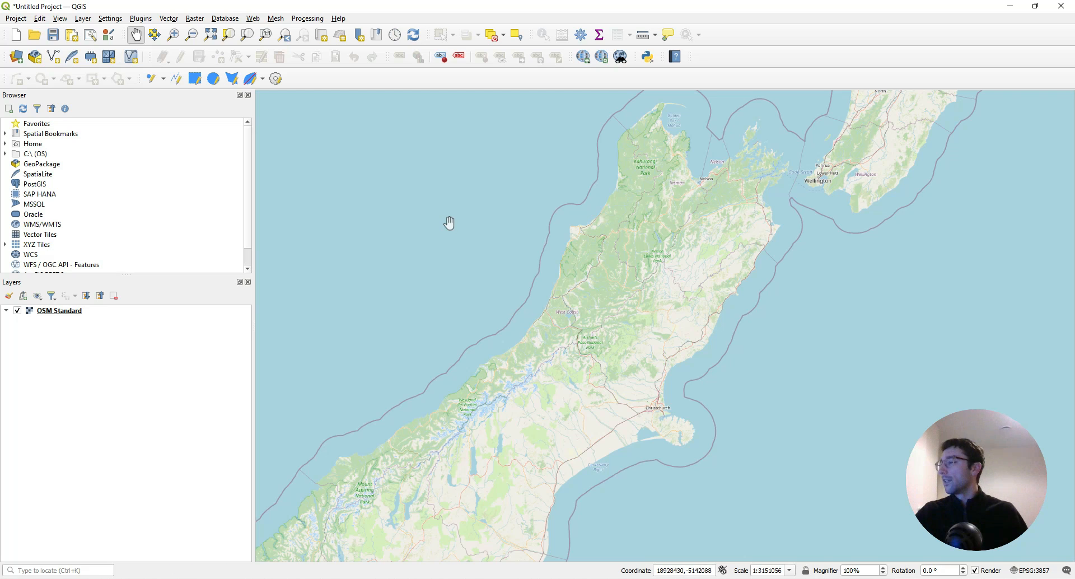
{"action": "mouse_move", "coordinate": [144, 16]}
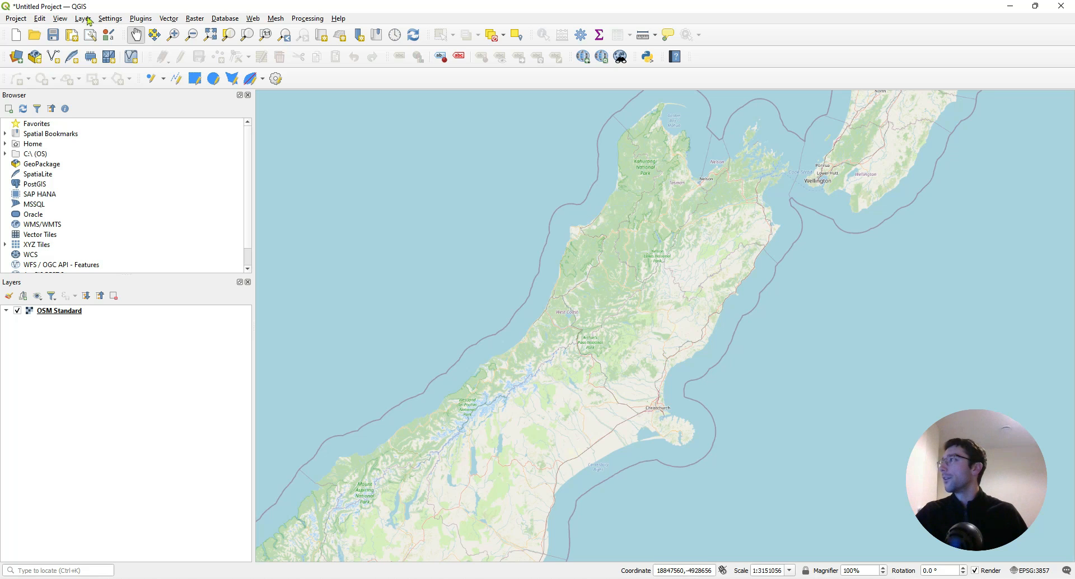
Bring up the Data Source Manager from the Layer menu for an Azure Blob vector source
{"action": "left_click", "coordinate": [82, 18]}
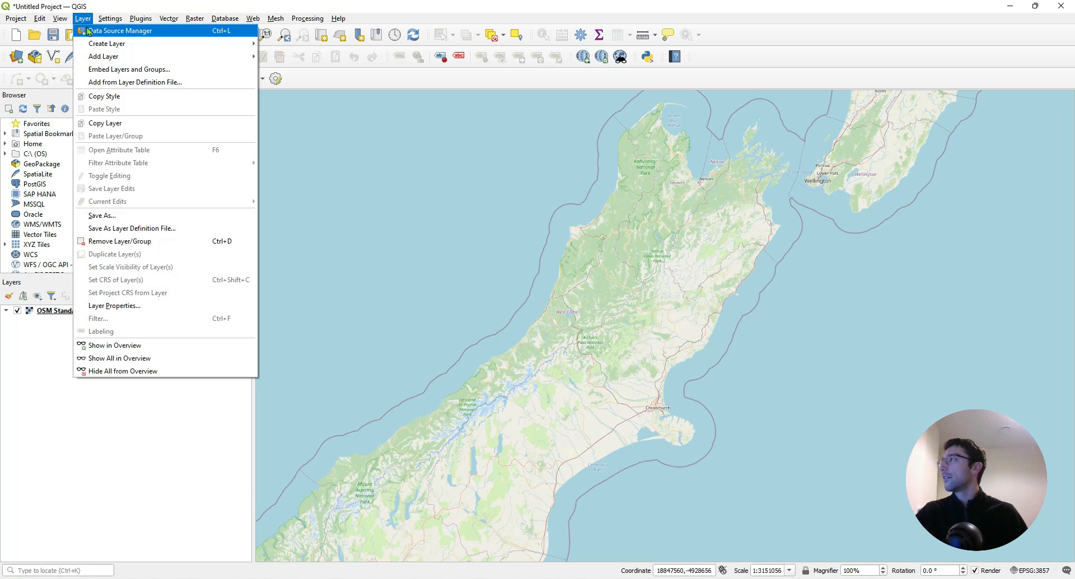
{"action": "left_click", "coordinate": [121, 30]}
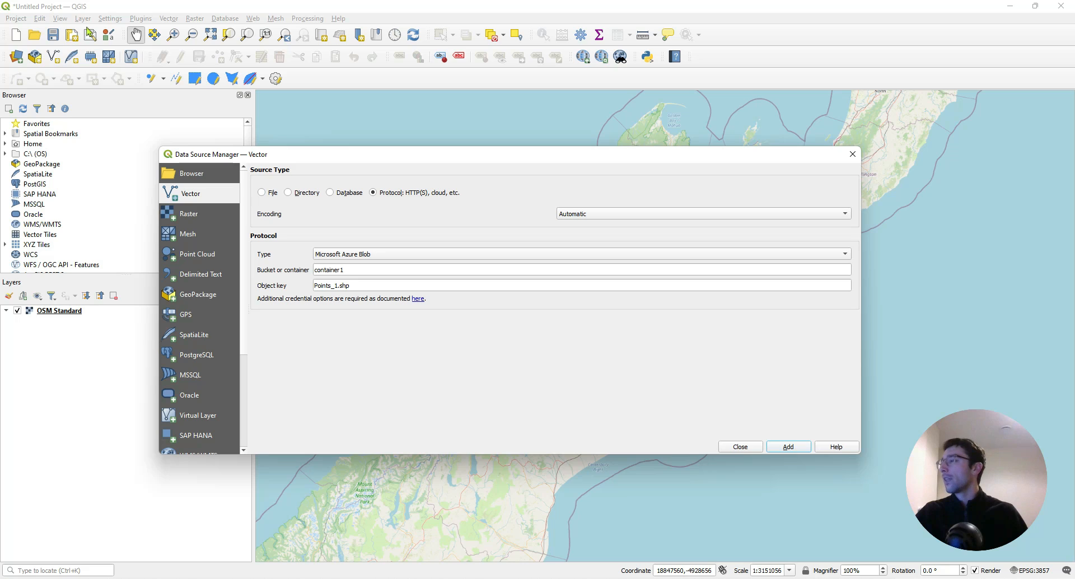
{"action": "mouse_move", "coordinate": [179, 193]}
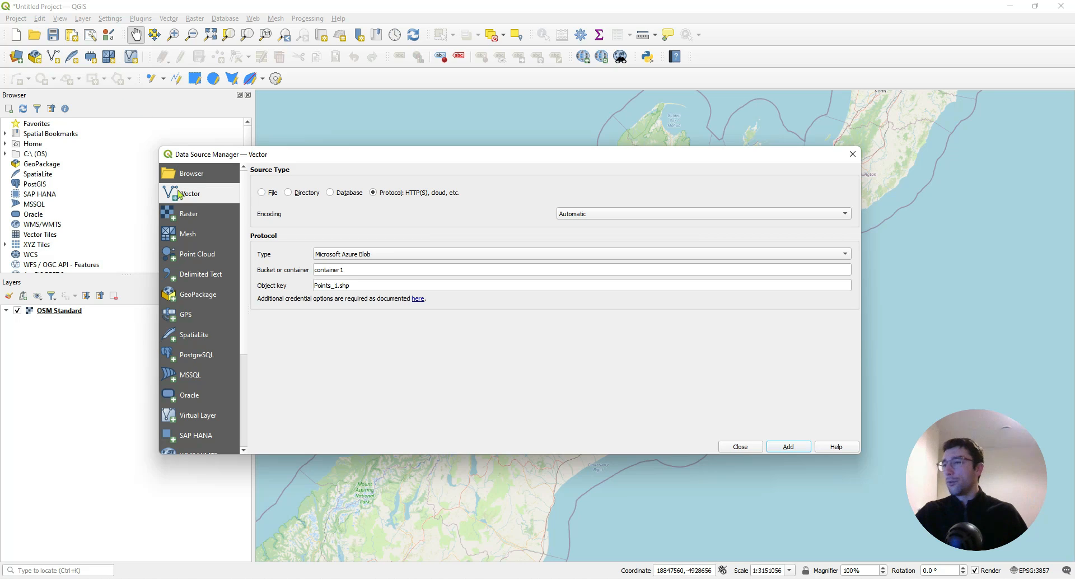
{"action": "mouse_move", "coordinate": [190, 192]}
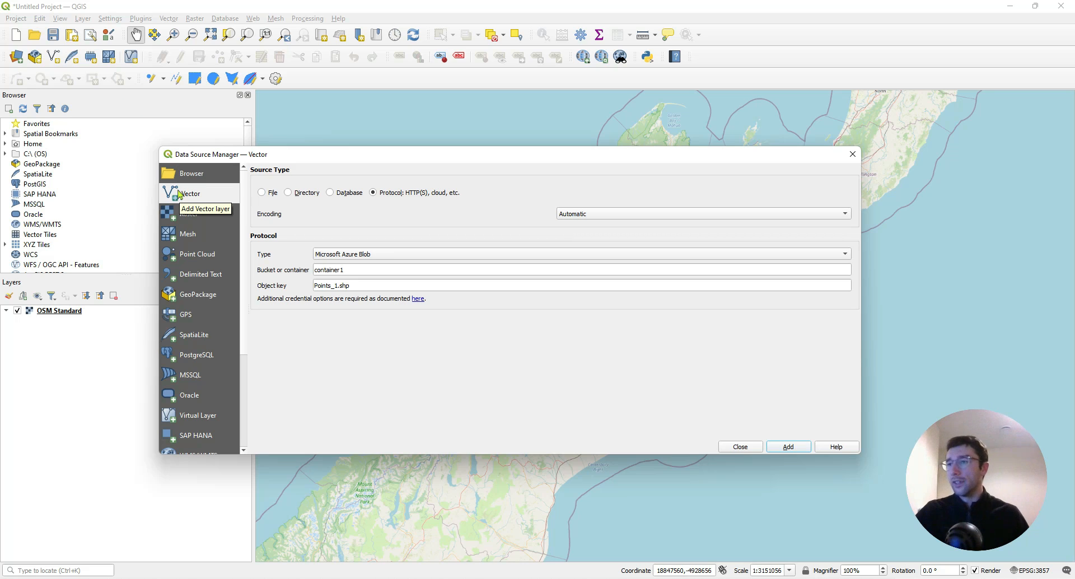
{"action": "mouse_move", "coordinate": [203, 197]}
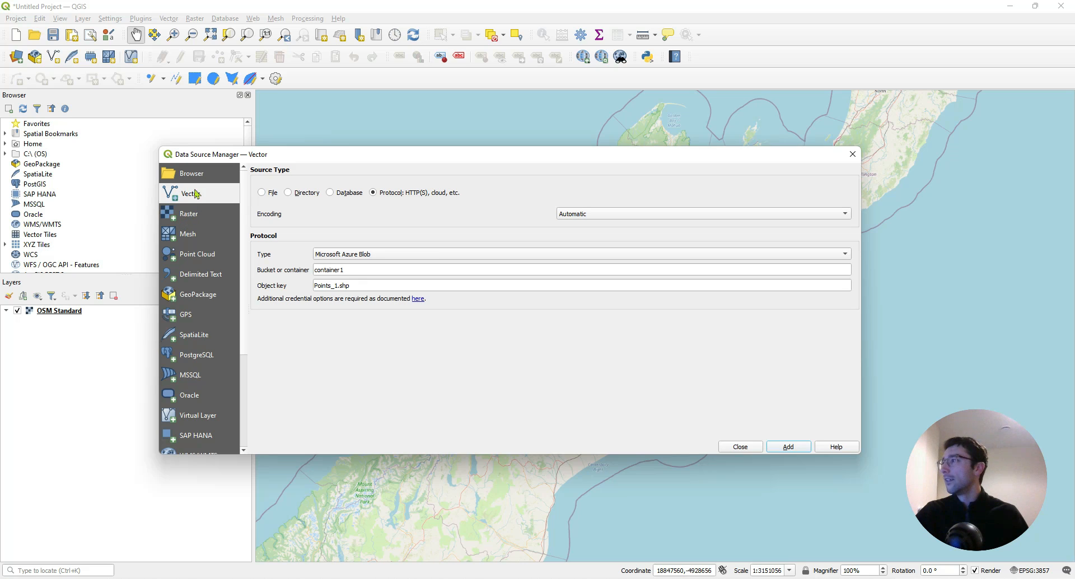
{"action": "mouse_move", "coordinate": [368, 200]}
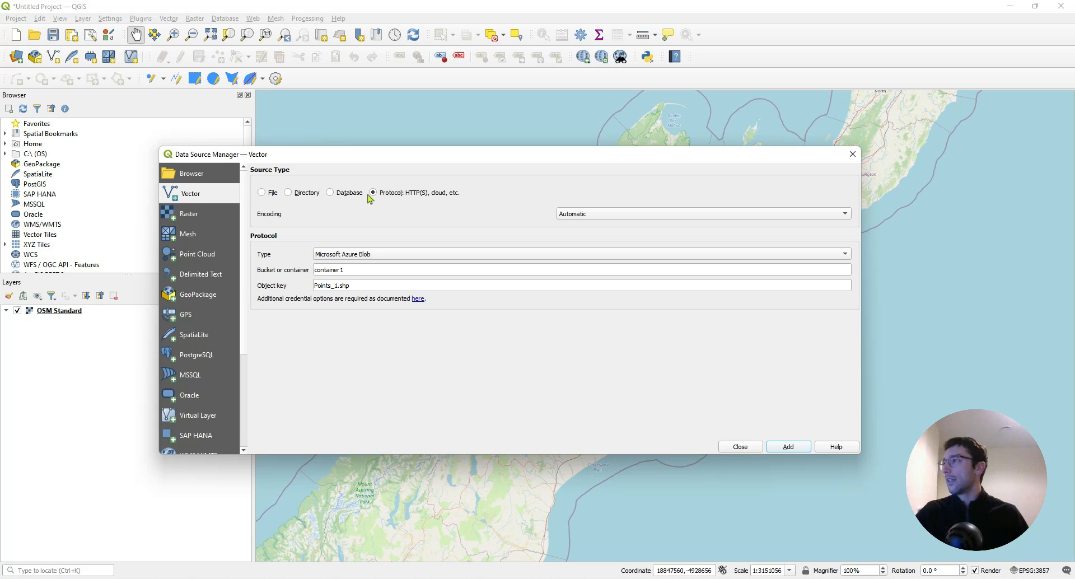
{"action": "mouse_move", "coordinate": [449, 199]}
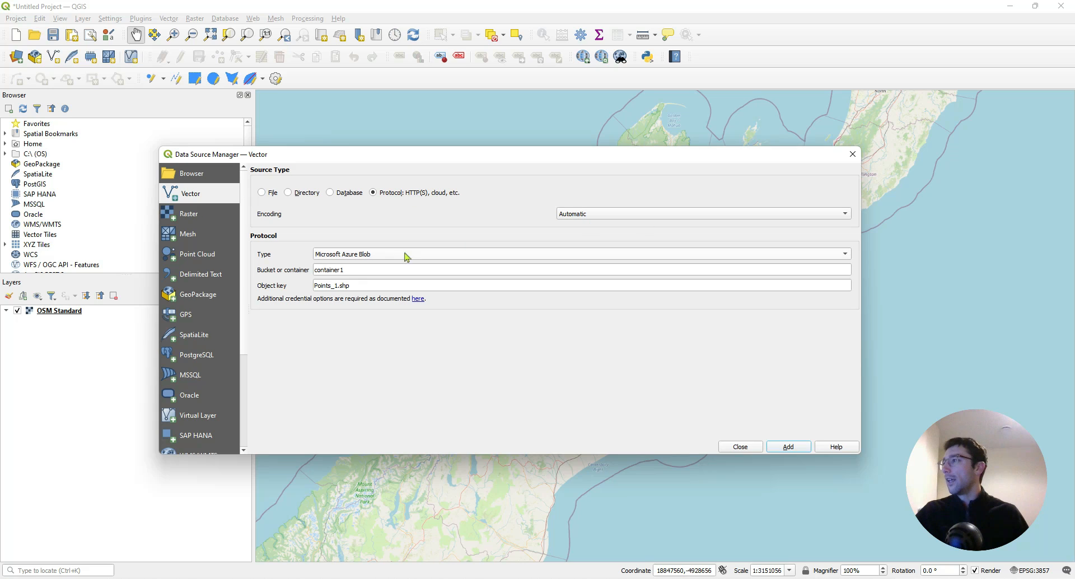
{"action": "mouse_move", "coordinate": [351, 264]}
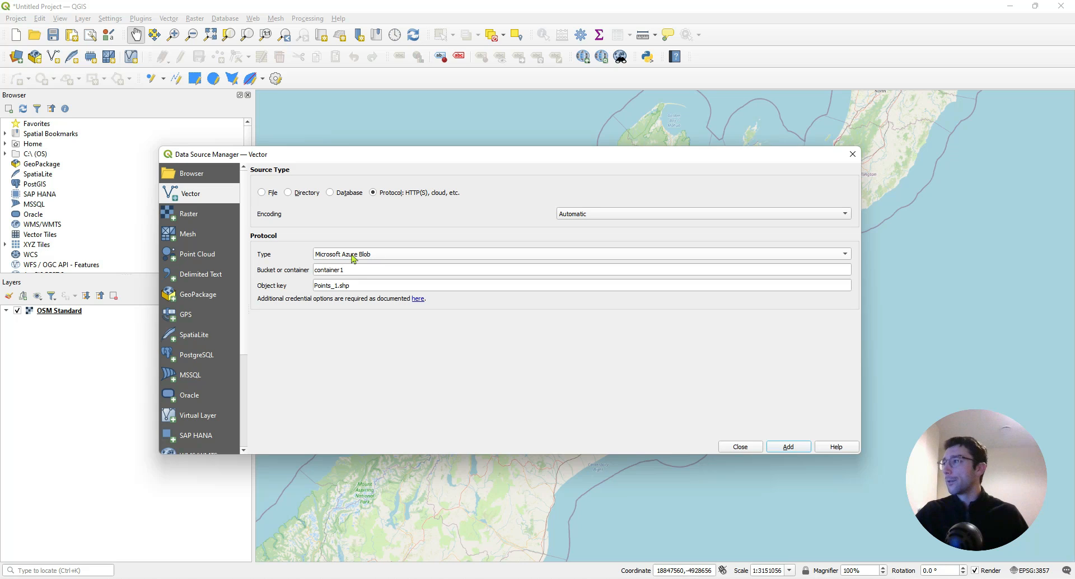
{"action": "mouse_move", "coordinate": [267, 276]}
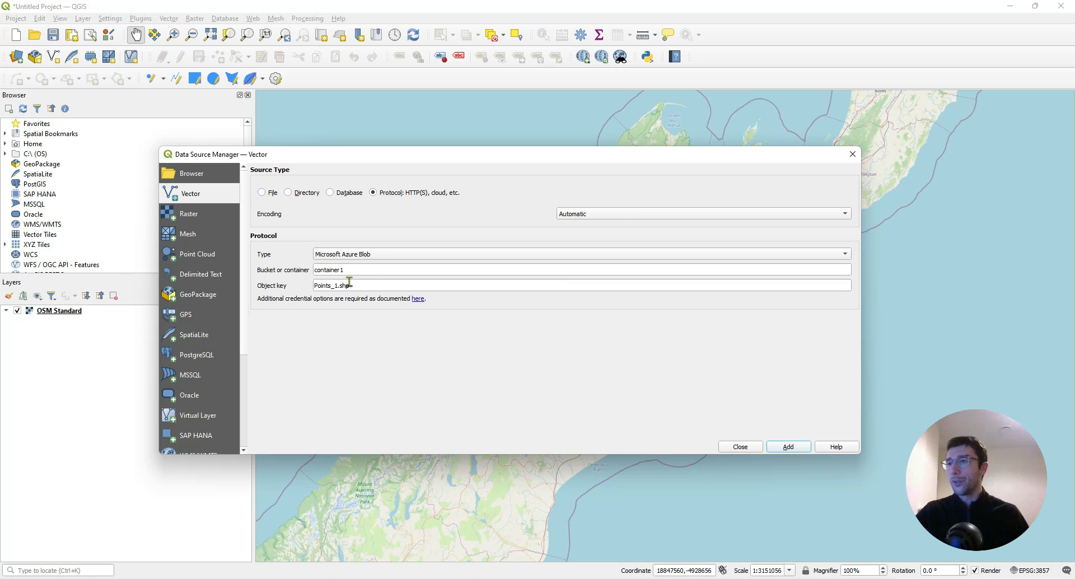
{"action": "mouse_move", "coordinate": [549, 568]}
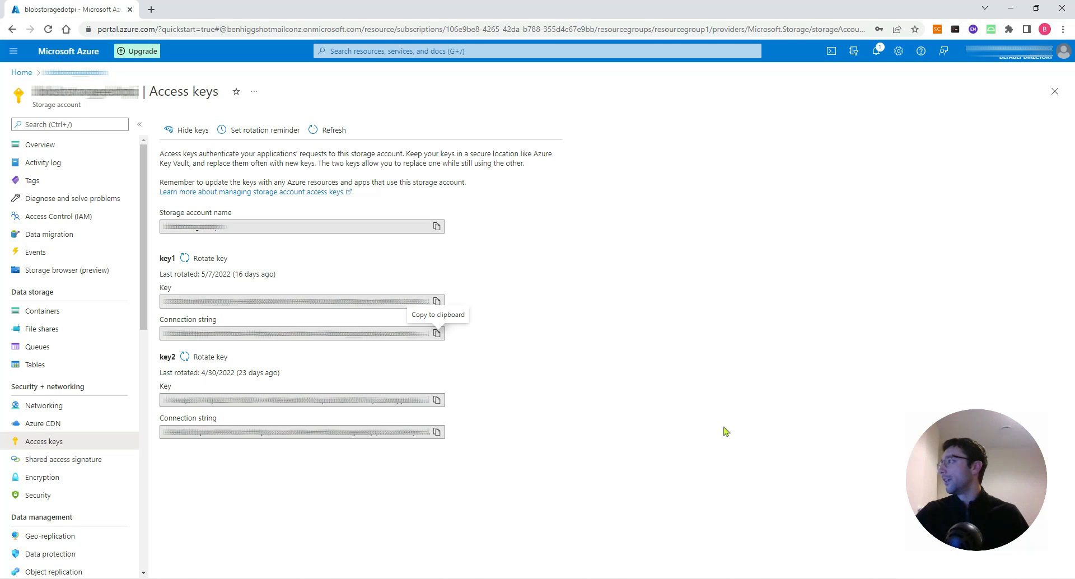
{"action": "mouse_move", "coordinate": [74, 314]}
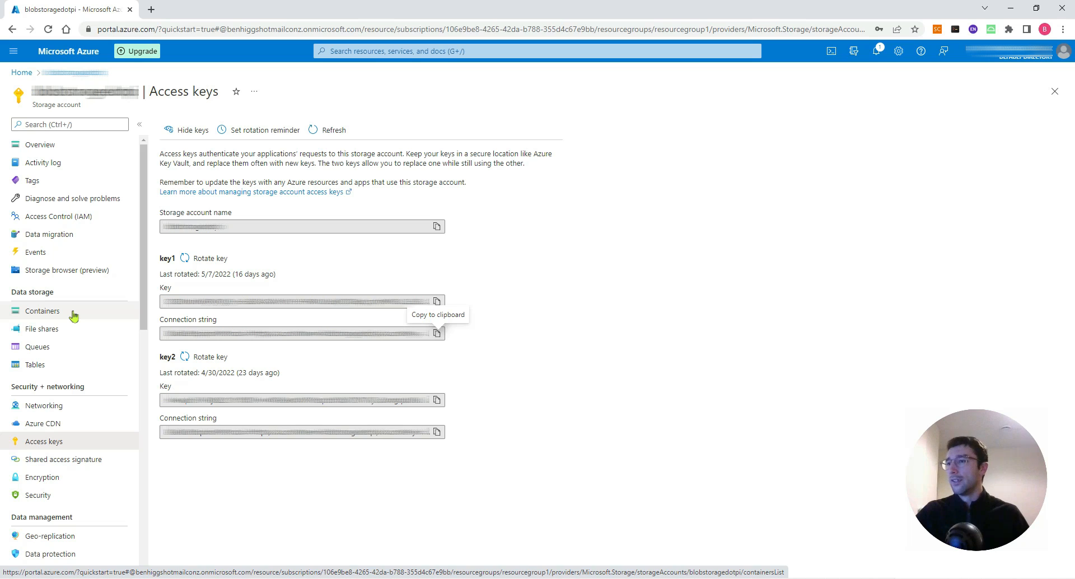
List container1's blobs showing the Points_1 shapefile parts
{"action": "left_click", "coordinate": [41, 311]}
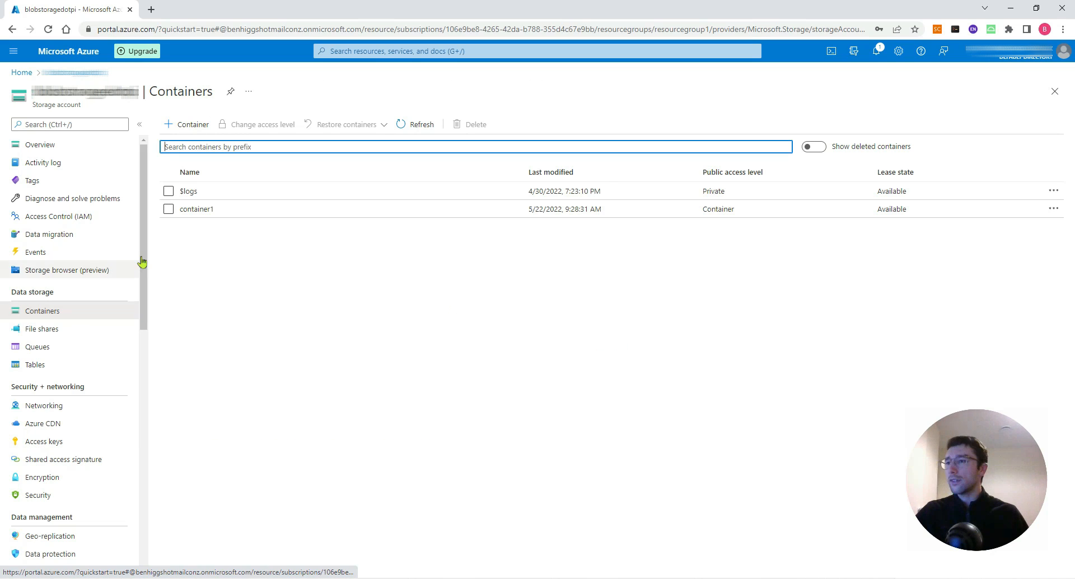
{"action": "mouse_move", "coordinate": [209, 216]}
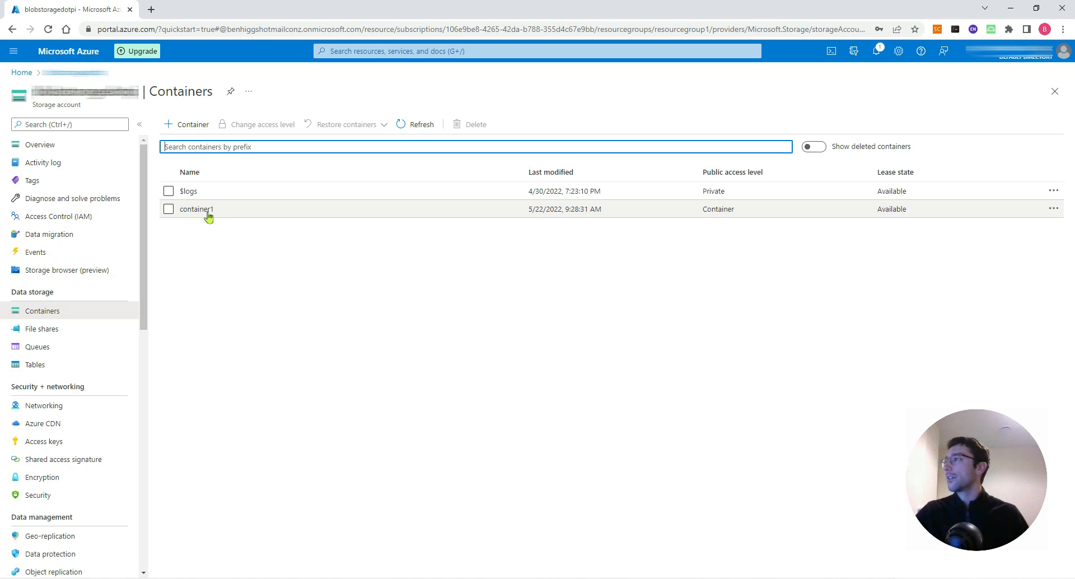
{"action": "left_click", "coordinate": [197, 209]}
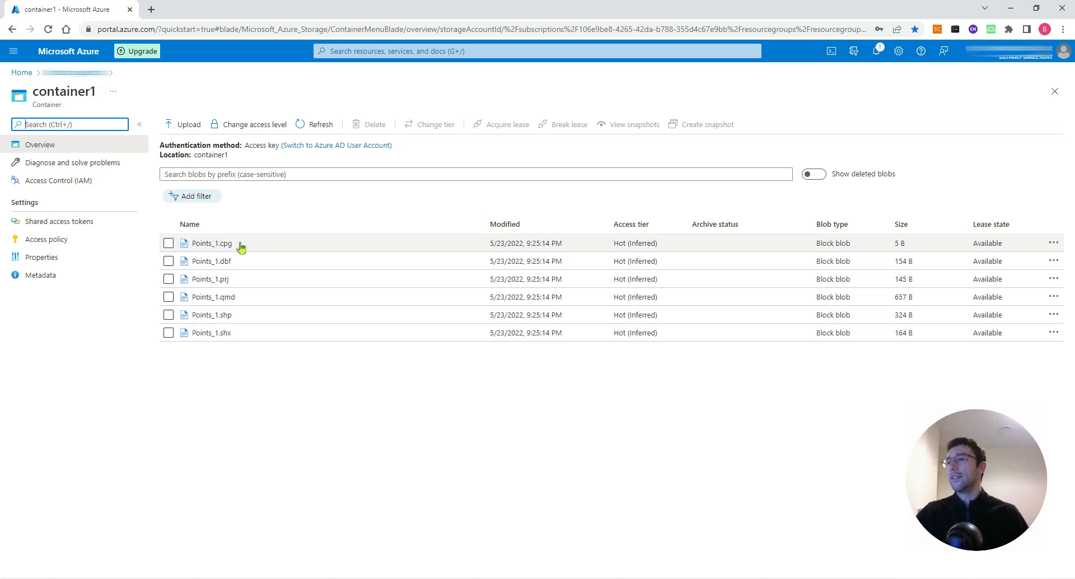
{"action": "mouse_move", "coordinate": [240, 365]}
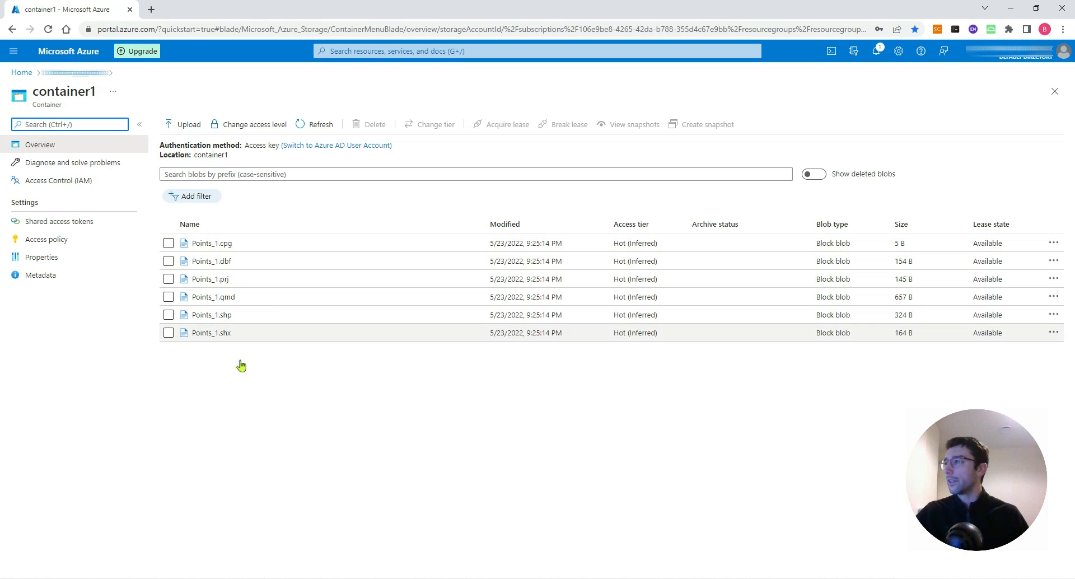
{"action": "mouse_move", "coordinate": [238, 257]}
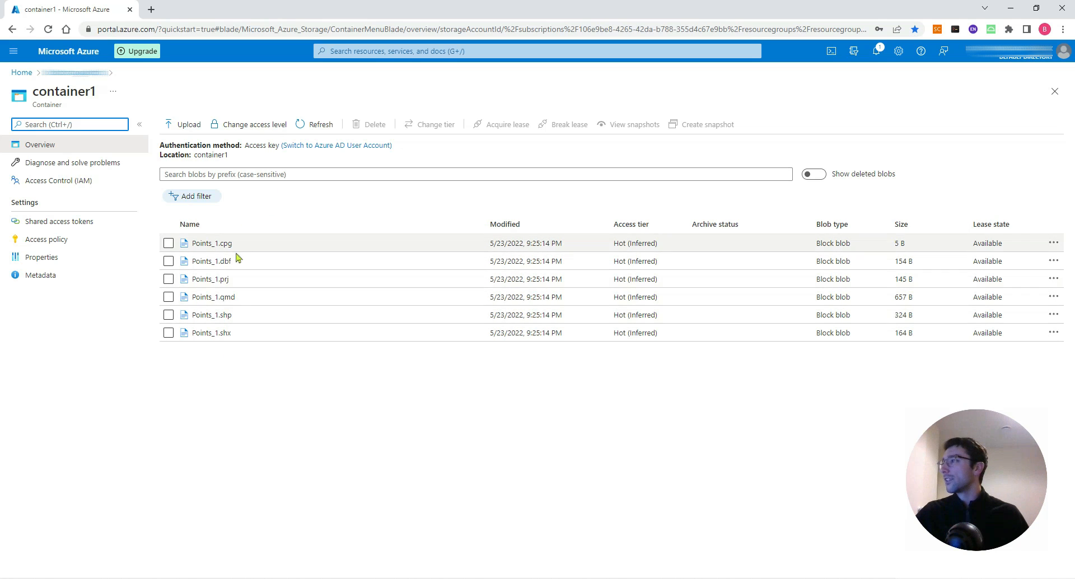
{"action": "mouse_move", "coordinate": [200, 279]}
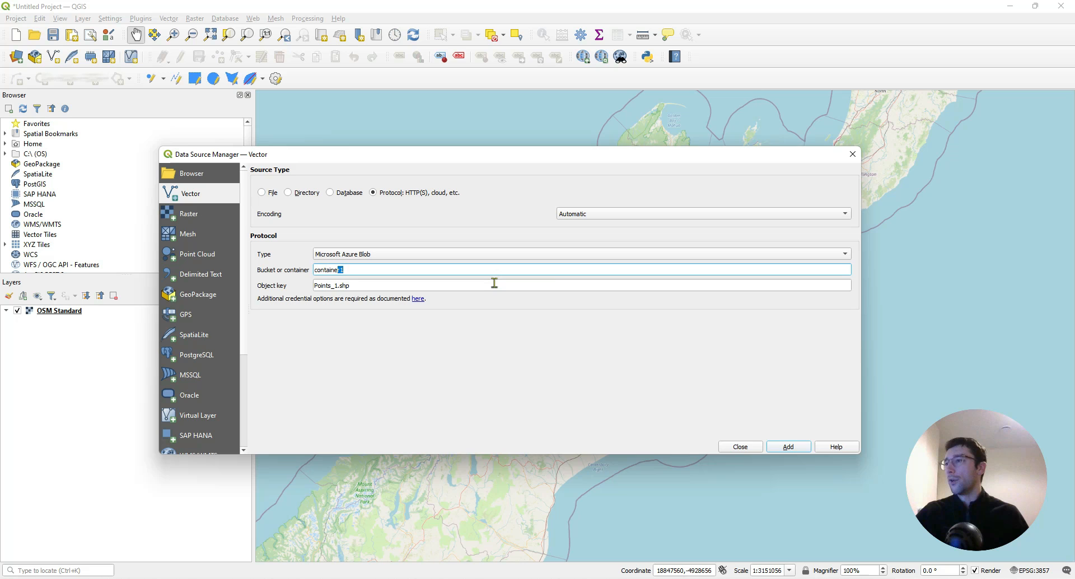
Add Points_1.shp from container1 as a layer and view its points around Christchurch
{"action": "left_click", "coordinate": [787, 447]}
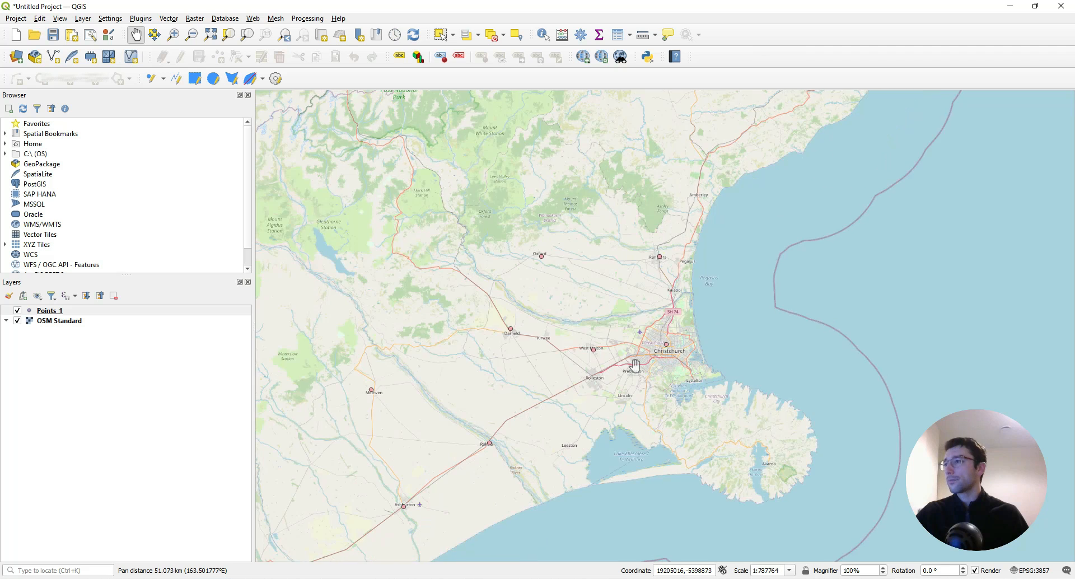
{"action": "scroll", "scroll_direction": "down", "scroll_amount": 3}
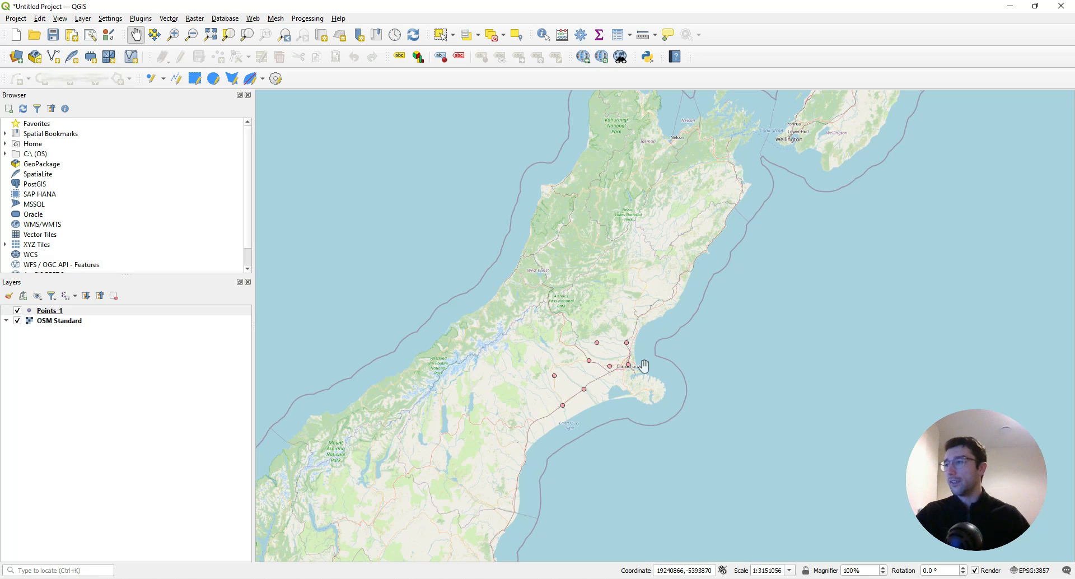
{"action": "left_click_drag", "start_coordinate": [641, 364], "coordinate": [722, 382]}
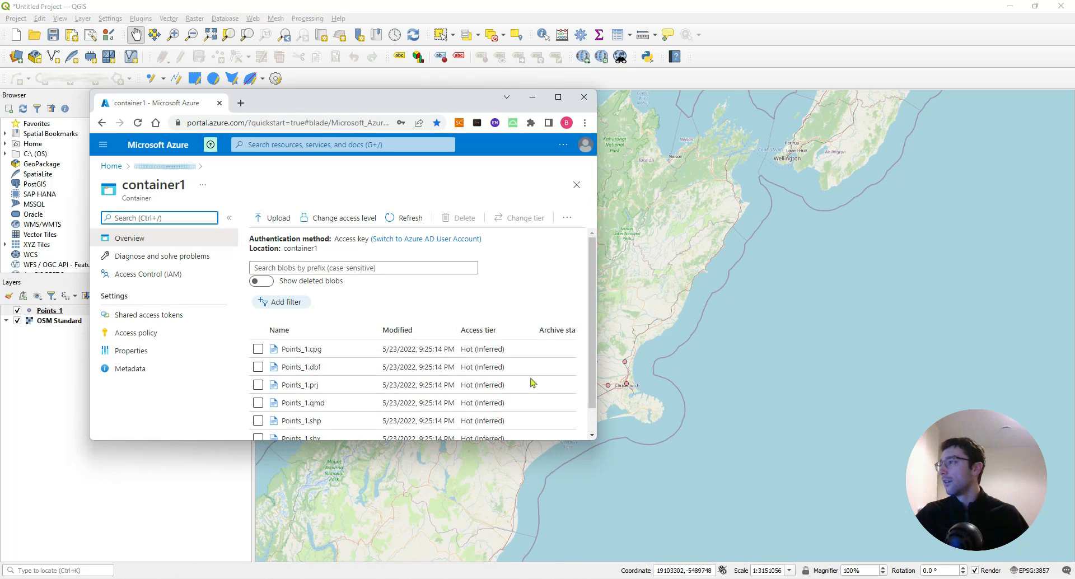
Choose the Points_1 files from WellingtonPoints for upload with 'Overwrite if files already exist' ticked
{"action": "left_click", "coordinate": [557, 96]}
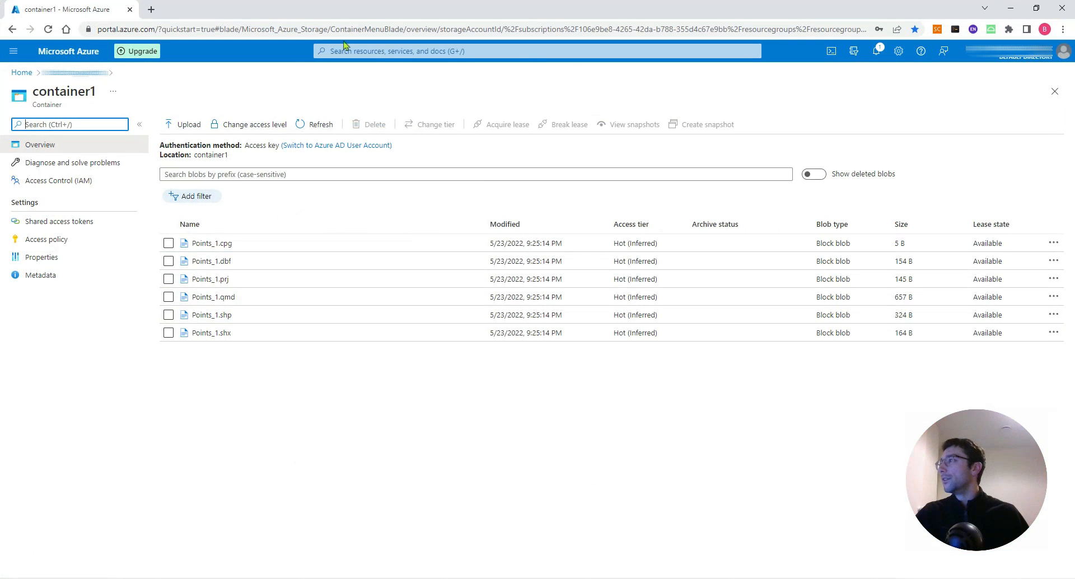
{"action": "mouse_move", "coordinate": [183, 124]}
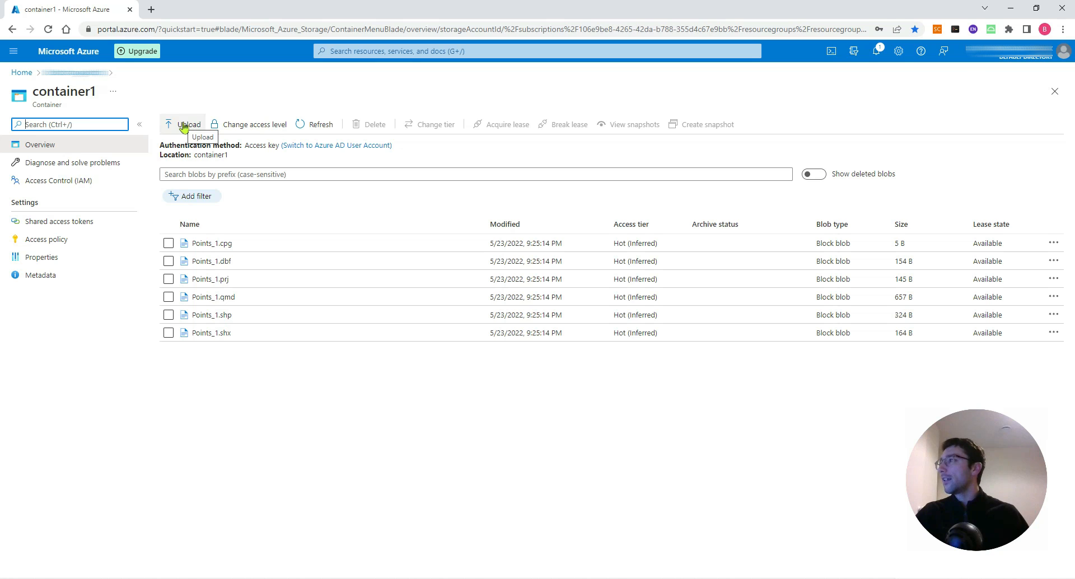
{"action": "left_click", "coordinate": [182, 125]}
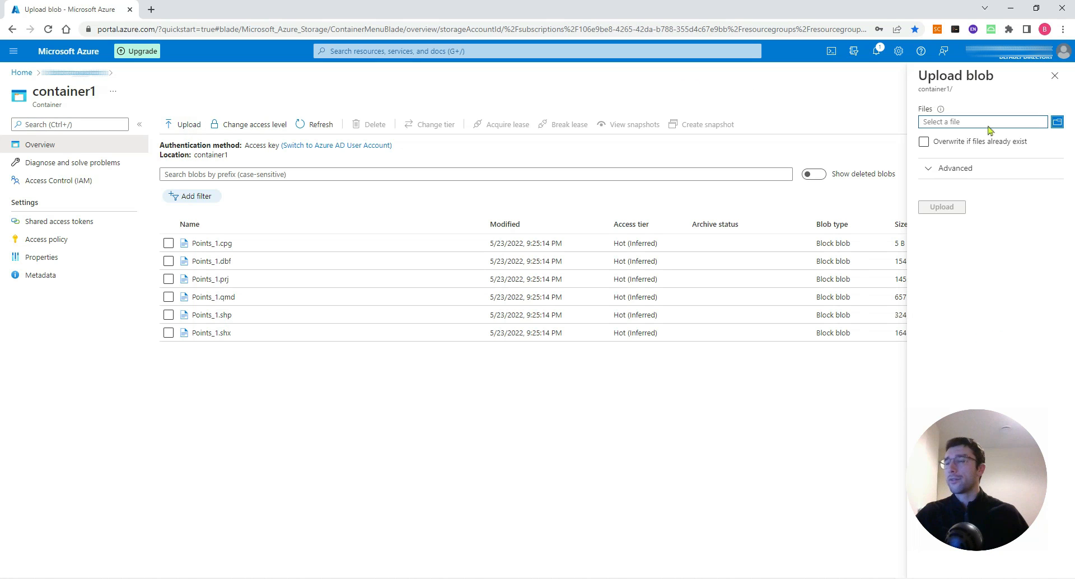
{"action": "left_click", "coordinate": [1056, 121]}
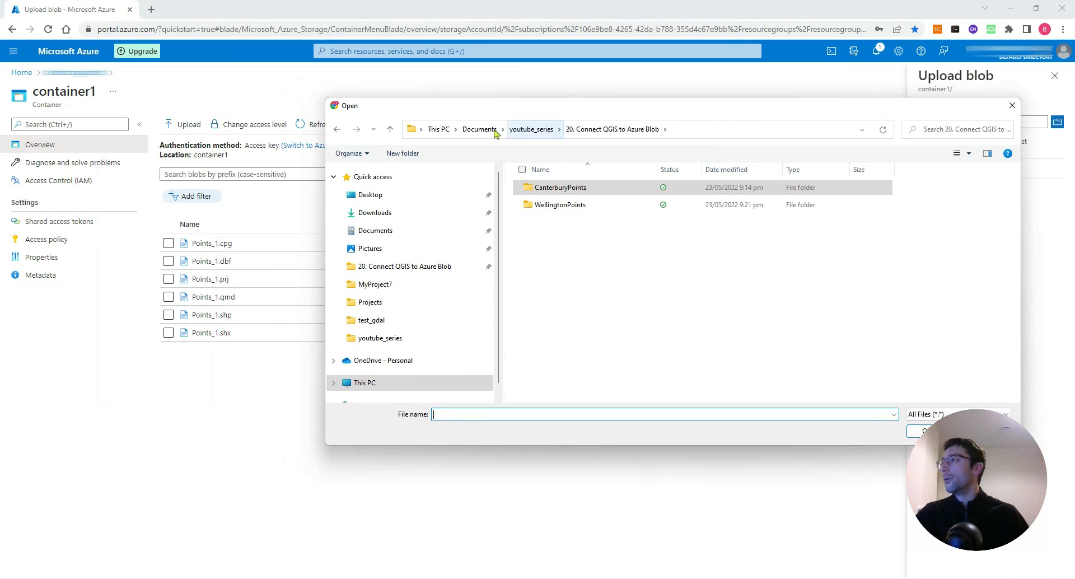
{"action": "double_click", "coordinate": [558, 205]}
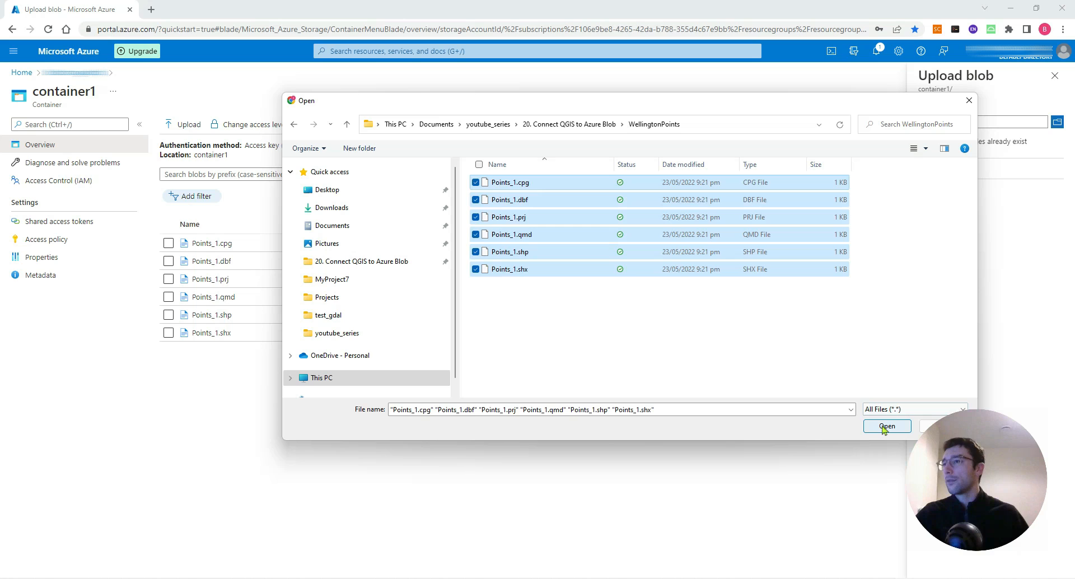
{"action": "left_click", "coordinate": [886, 425]}
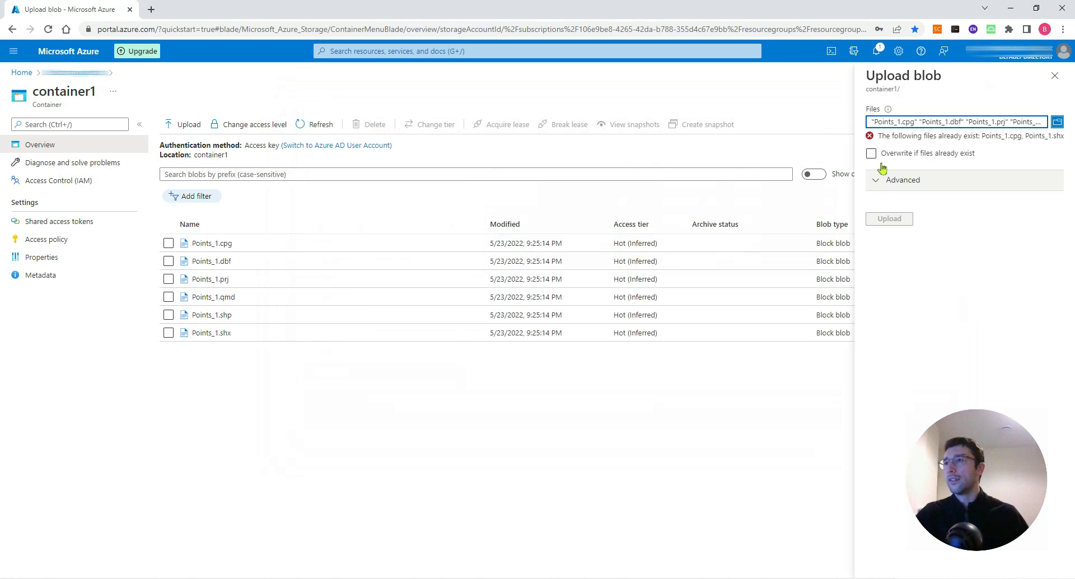
{"action": "left_click", "coordinate": [887, 219]}
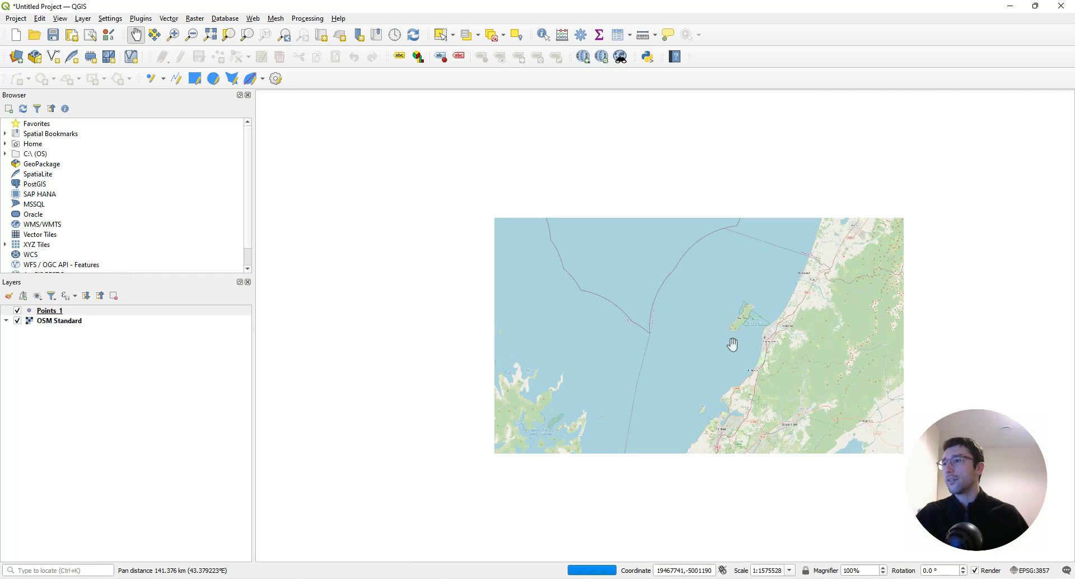
Zoom out and pan the map to the updated Points_1 points around Wellington
{"action": "scroll", "scroll_direction": "down", "scroll_amount": 3}
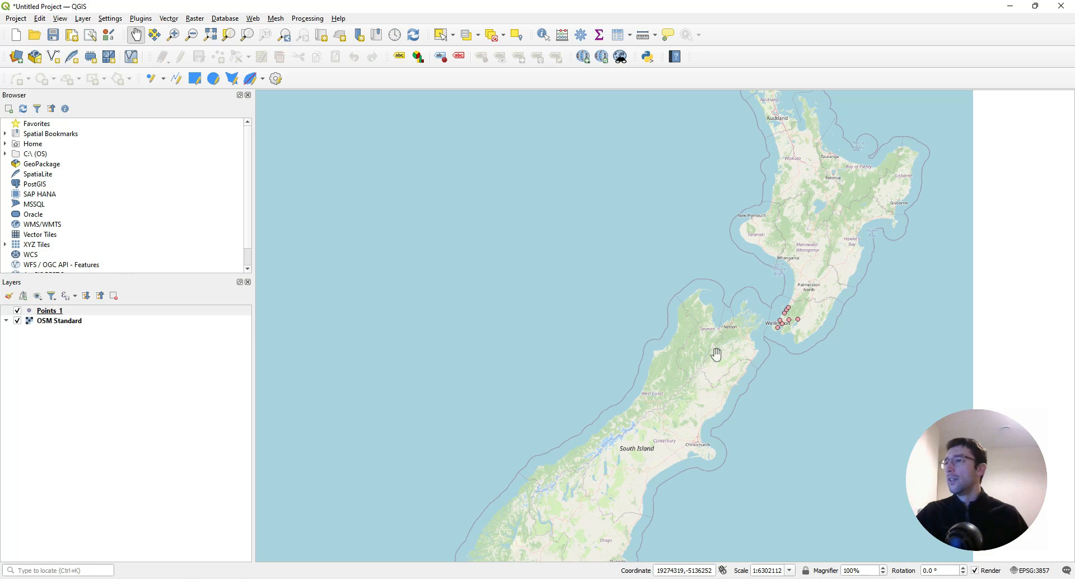
{"action": "left_click_drag", "start_coordinate": [716, 355], "coordinate": [753, 376]}
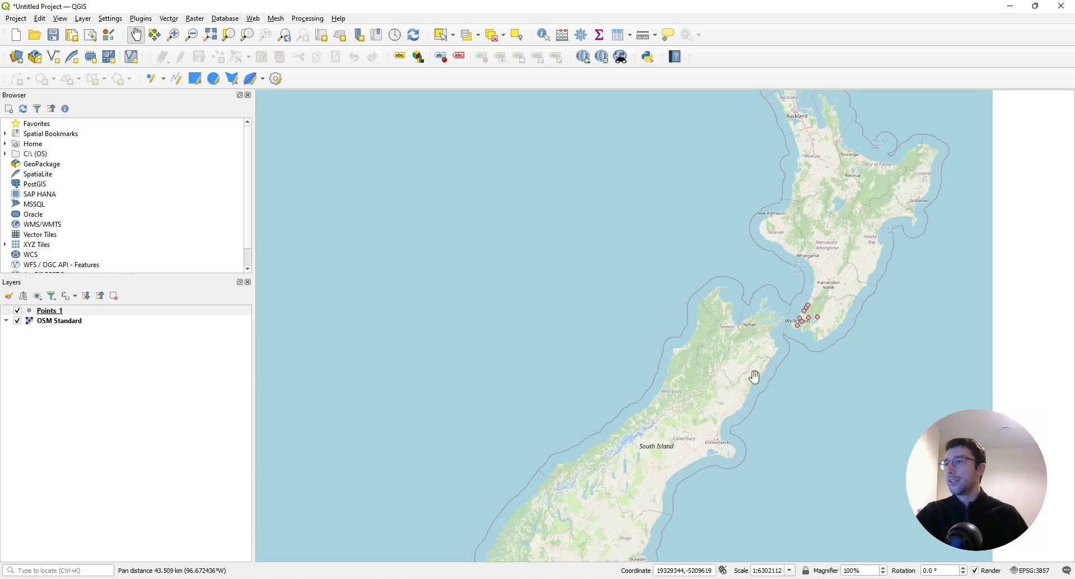